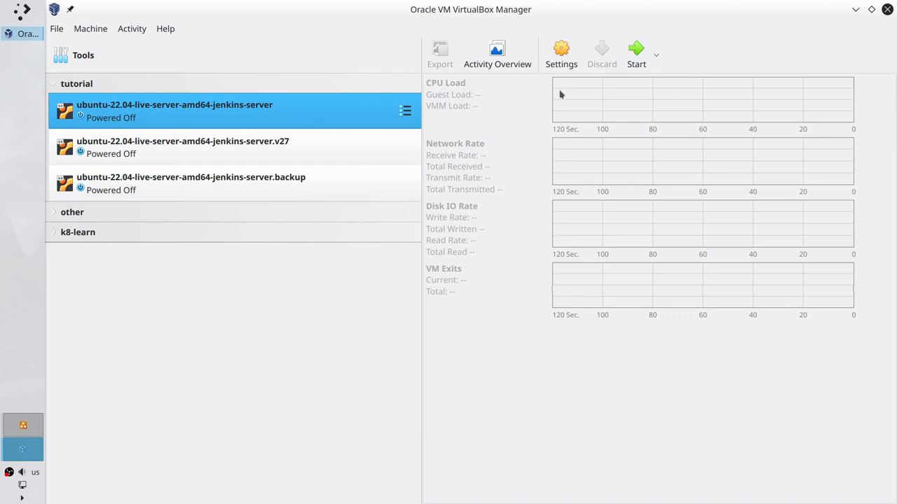
Start the jenkins-server VM with Headless Start so it runs without a display window
{"action": "left_click", "coordinate": [656, 54]}
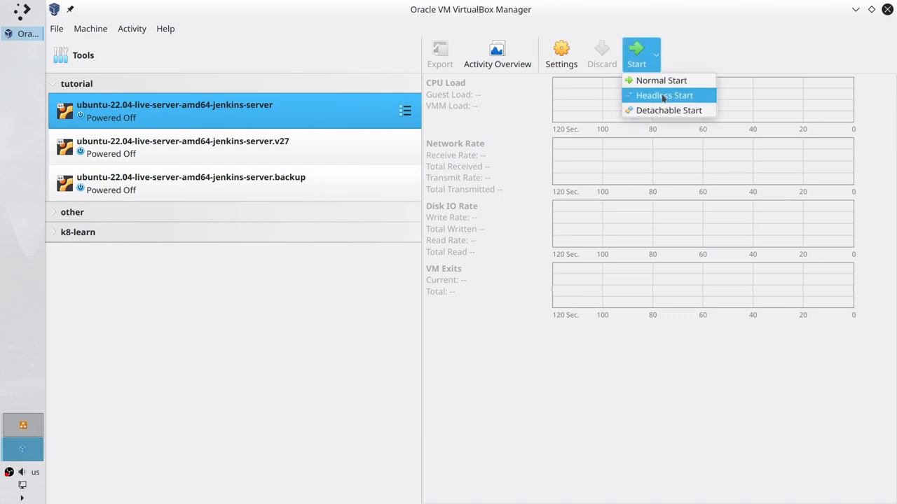
{"action": "left_click", "coordinate": [664, 96]}
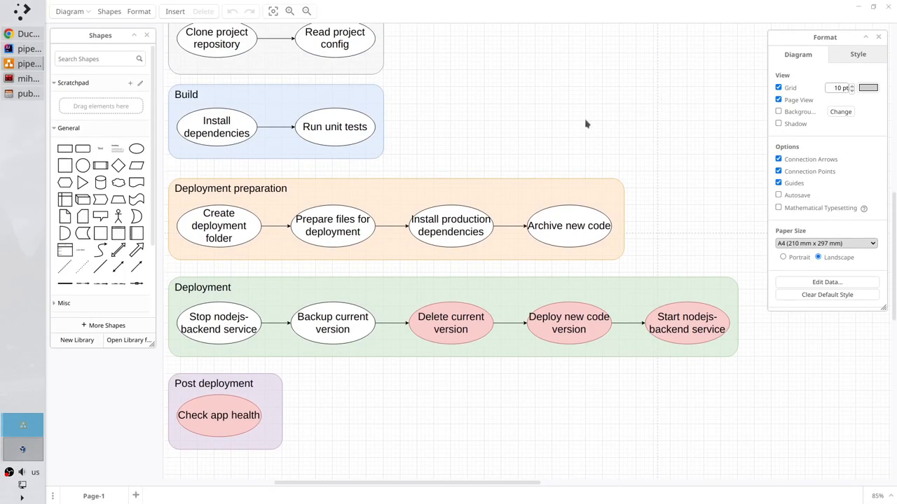
{"action": "mouse_move", "coordinate": [473, 404]}
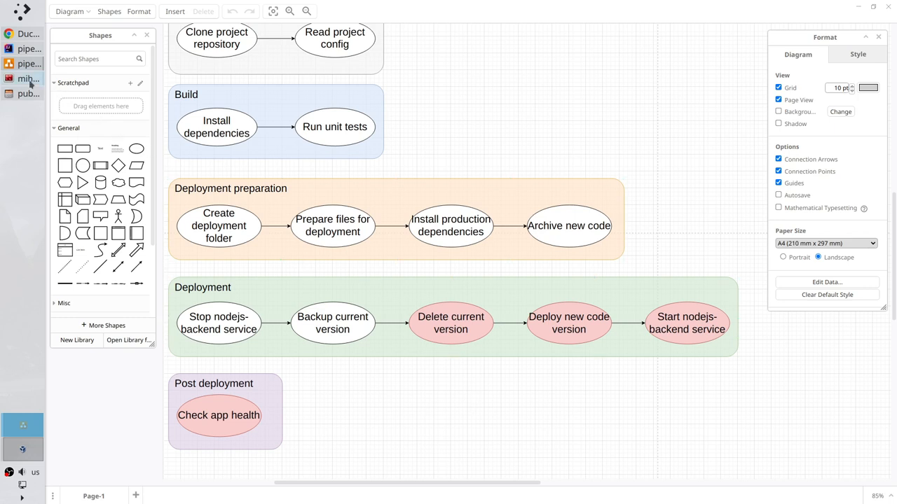
SSH into the Jenkins server at 192.168.0.50 as mihai from the terminal
{"action": "left_click", "coordinate": [22, 426]}
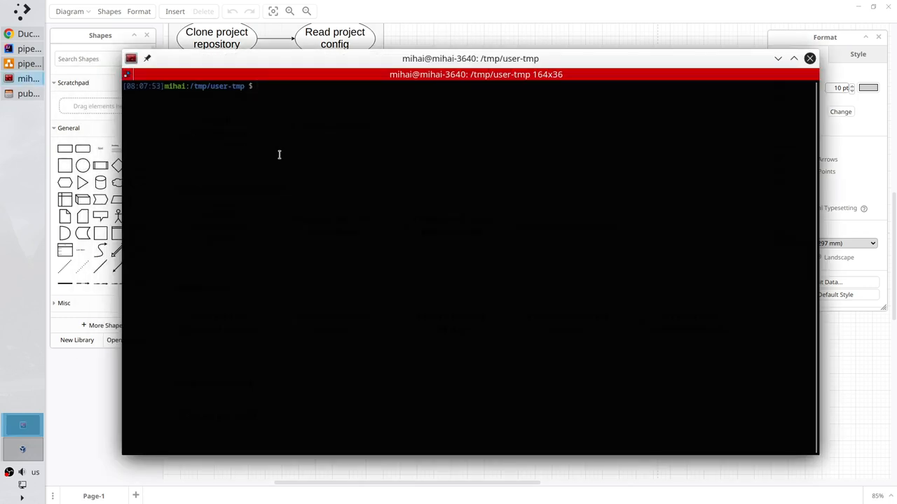
{"action": "type", "text": "ssh"}
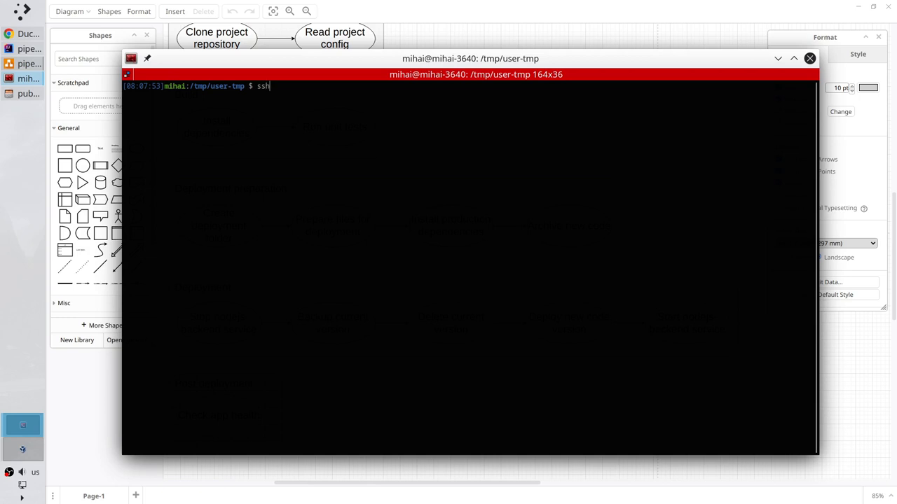
{"action": "type", "text": "mihai@"}
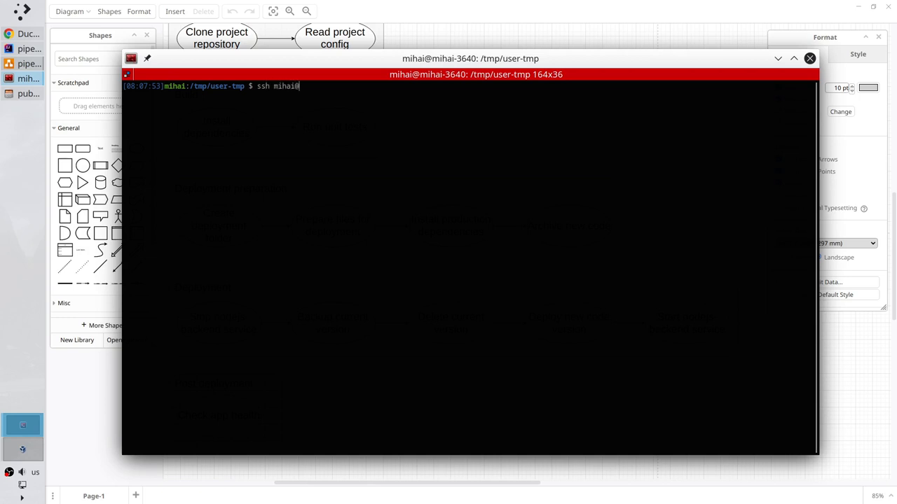
{"action": "type", "text": "@192.168.0.50"}
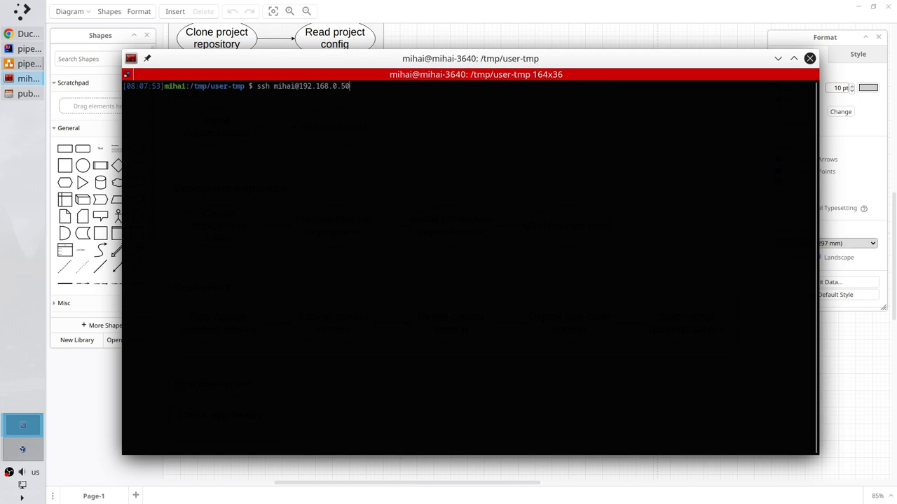
{"action": "key", "text": "Return"}
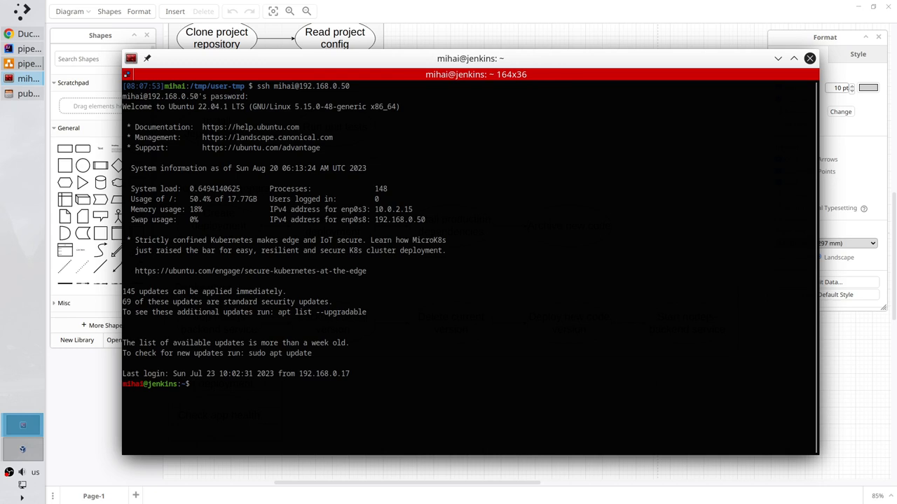
Change into /home/nodejs-server/backend-application/ on the server to see backups and nodejs-backend
{"action": "type", "text": "c"}
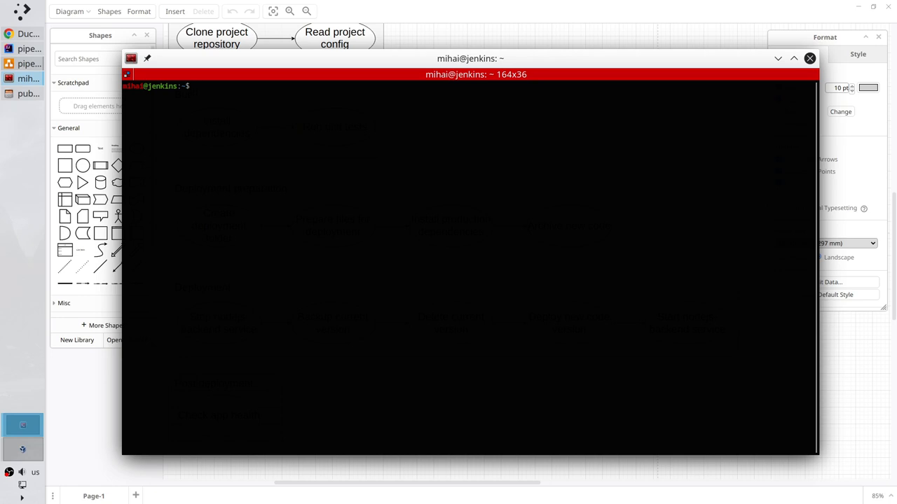
{"action": "type", "text": "cd /home/"}
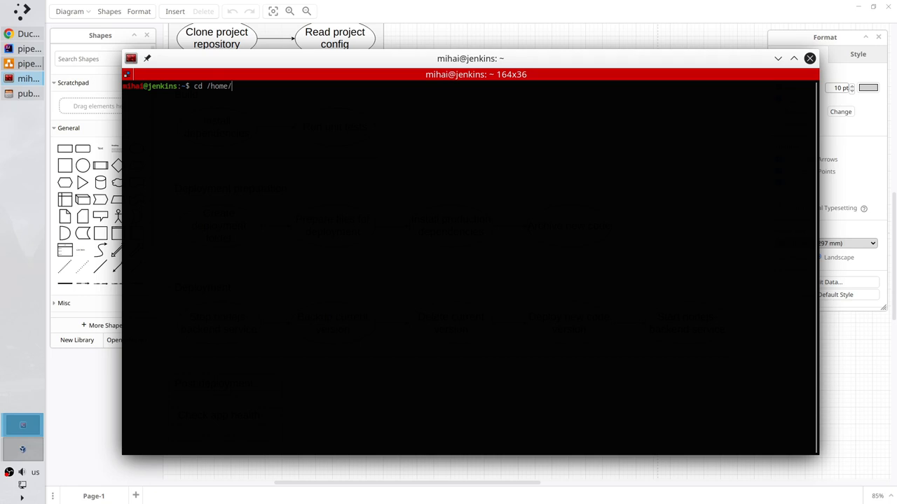
{"action": "type", "text": "nodejs-server/"}
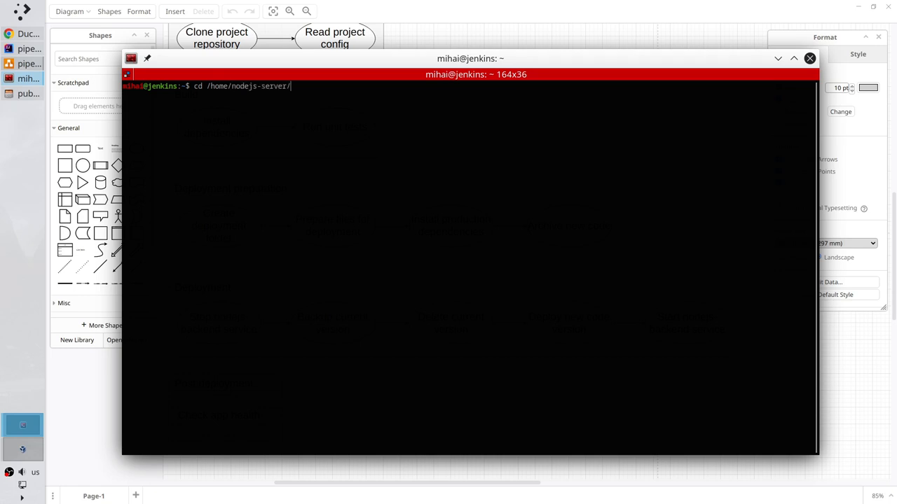
{"action": "type", "text": "backend-application/"}
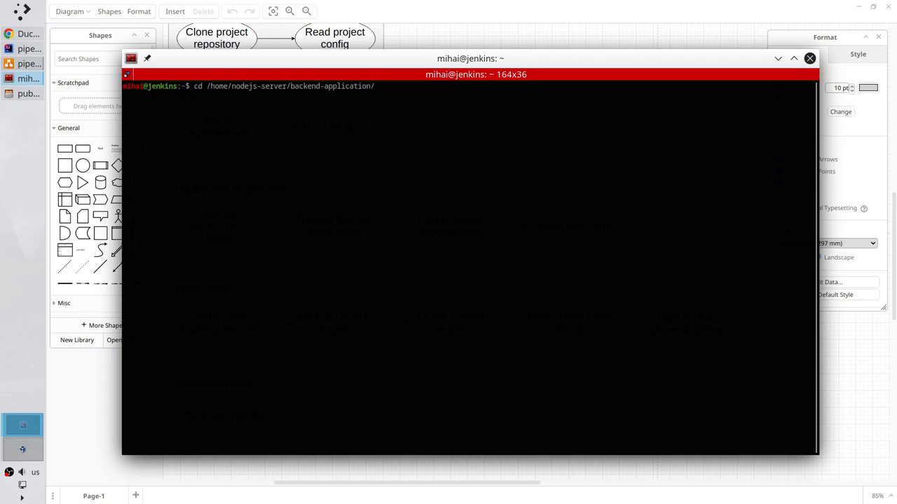
{"action": "key", "text": "Return"}
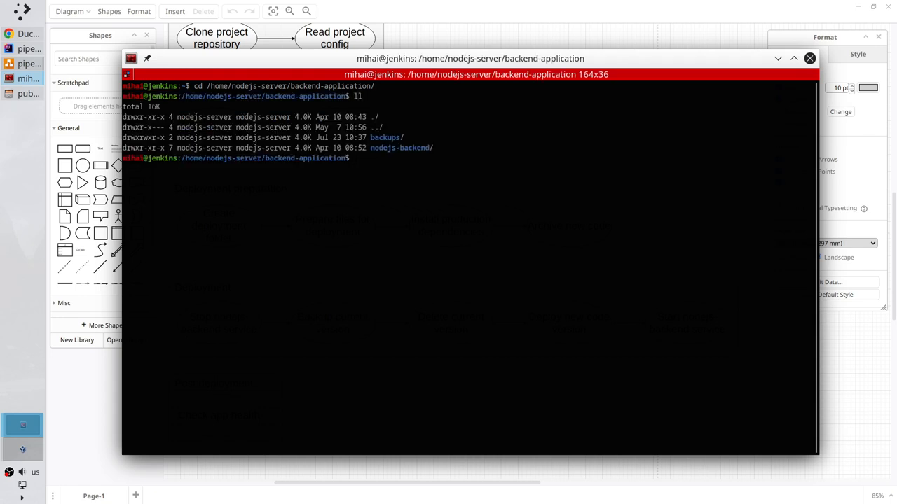
{"action": "double_click", "coordinate": [381, 148]}
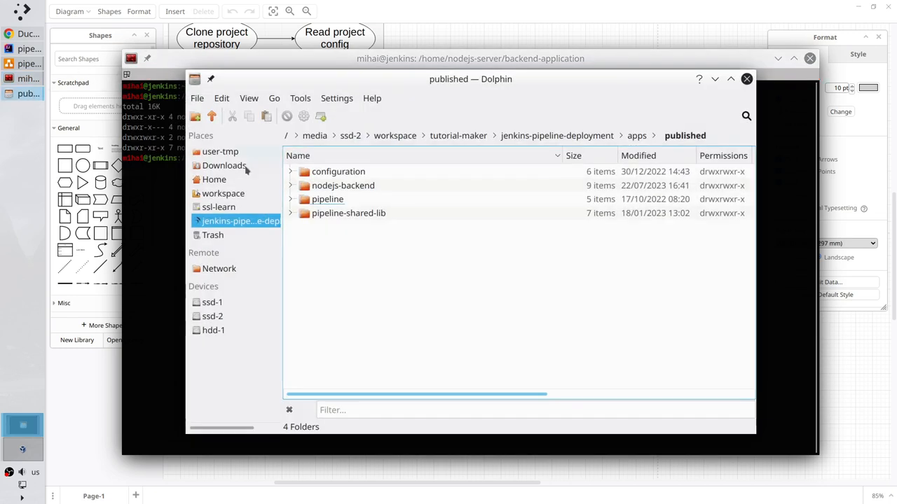
{"action": "left_click", "coordinate": [321, 116]}
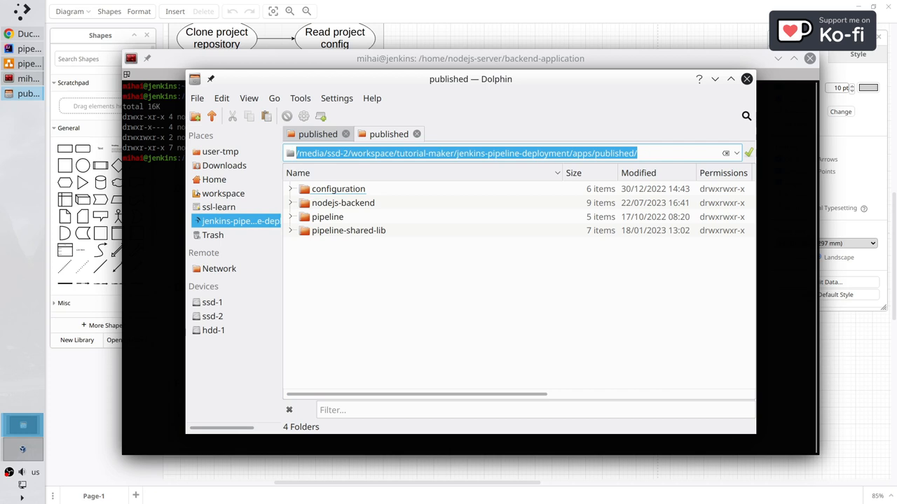
{"action": "type", "text": "sft"}
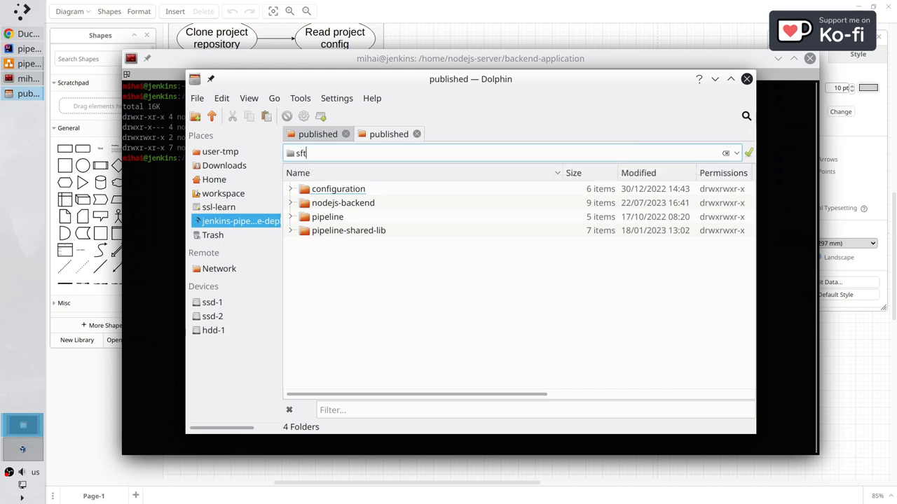
{"action": "type", "text": "p://mihai"}
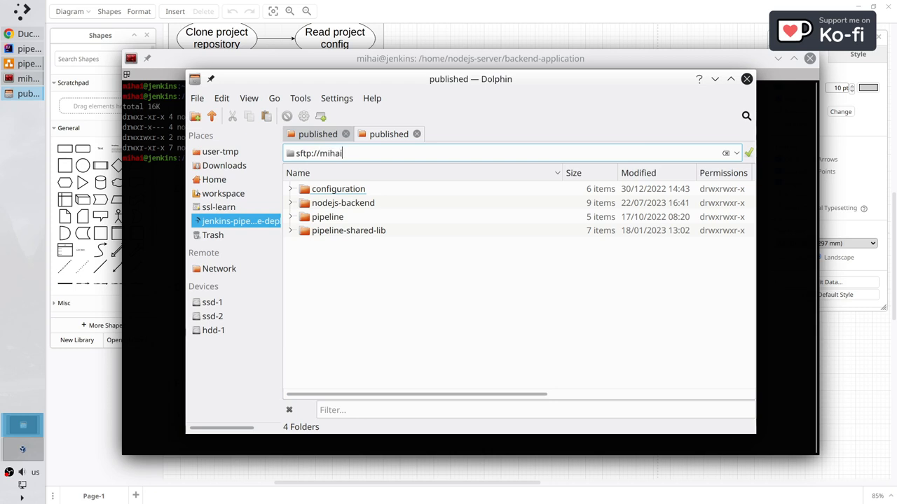
{"action": "type", "text": "@192.16"}
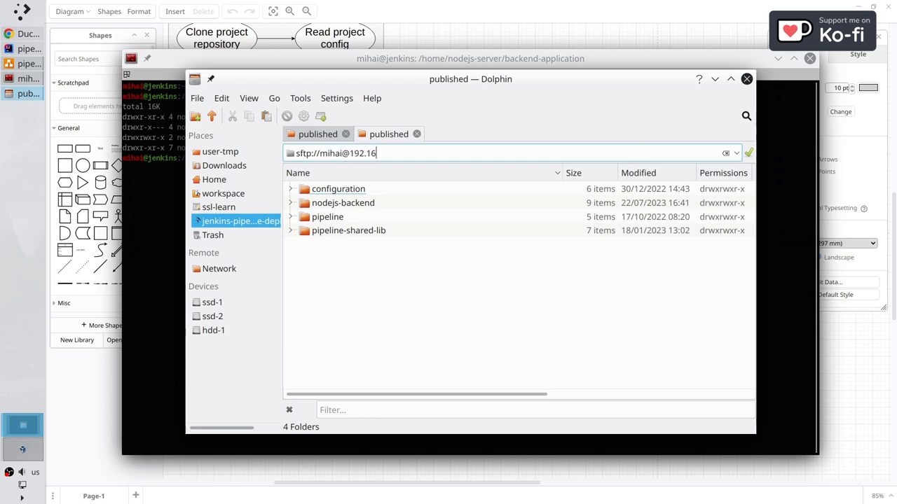
{"action": "type", "text": "8.0.50"}
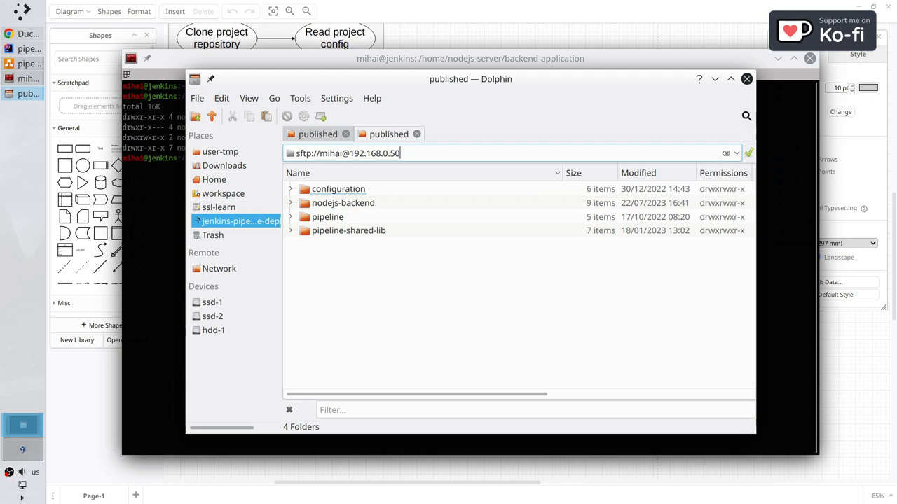
{"action": "type", "text": "/"}
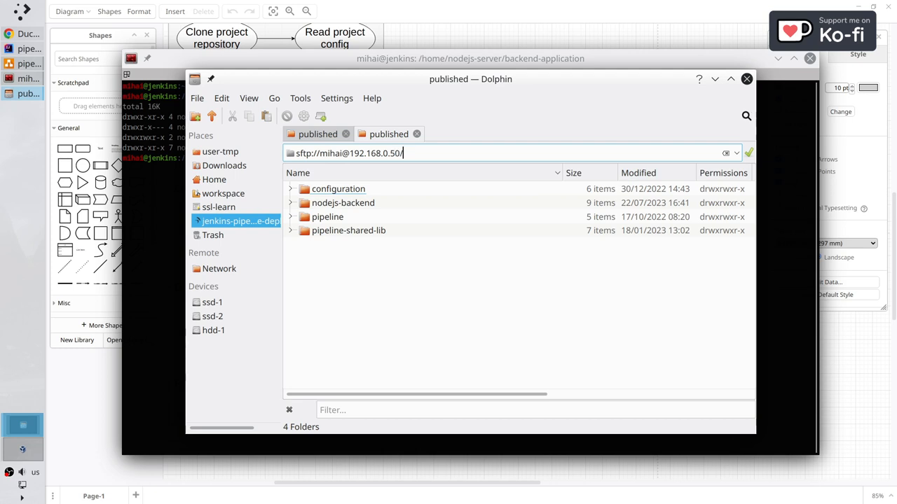
{"action": "type", "text": "home"}
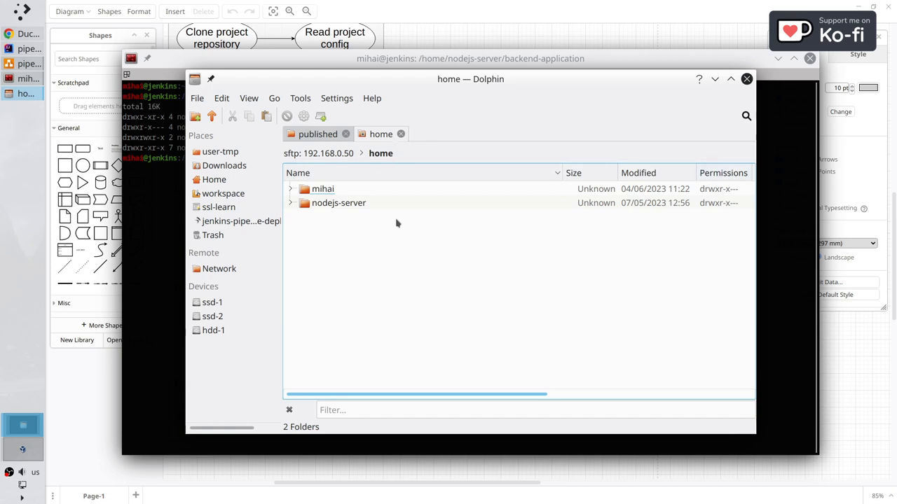
Browse into nodejs-server, backend-application, nodejs-backend and expand its node_modules folder
{"action": "left_click", "coordinate": [339, 201]}
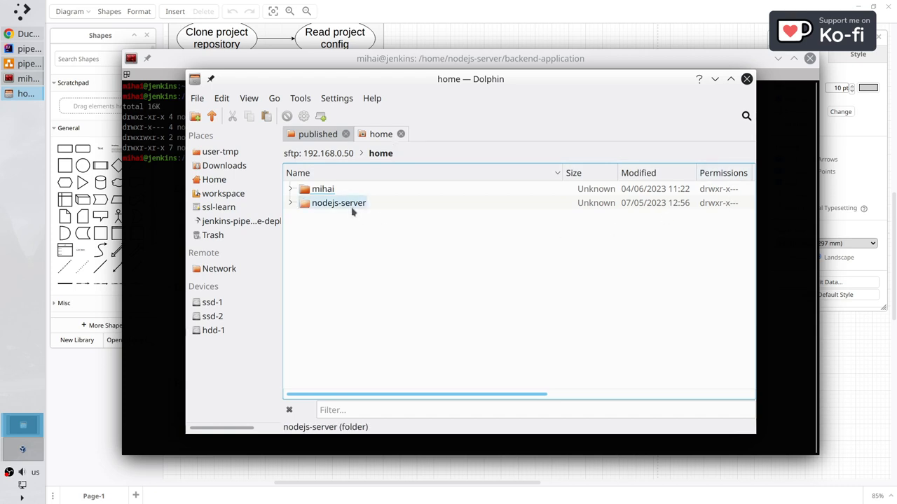
{"action": "double_click", "coordinate": [339, 202]}
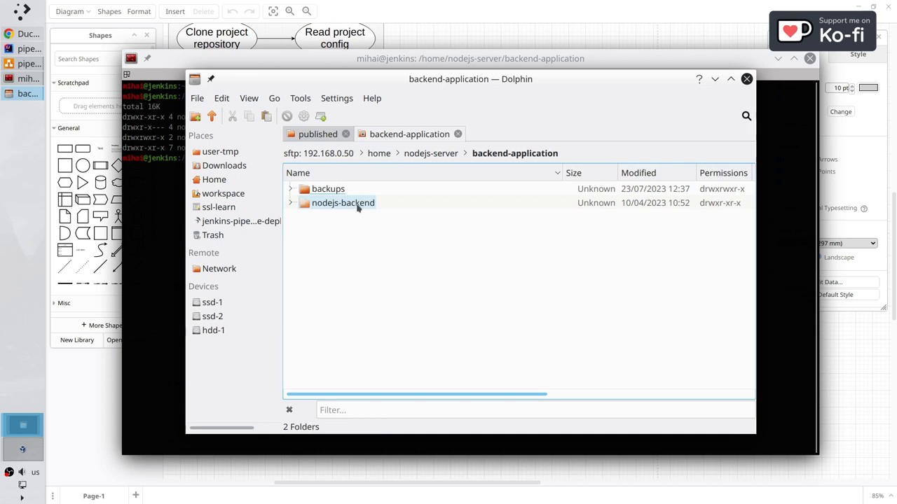
{"action": "double_click", "coordinate": [342, 201]}
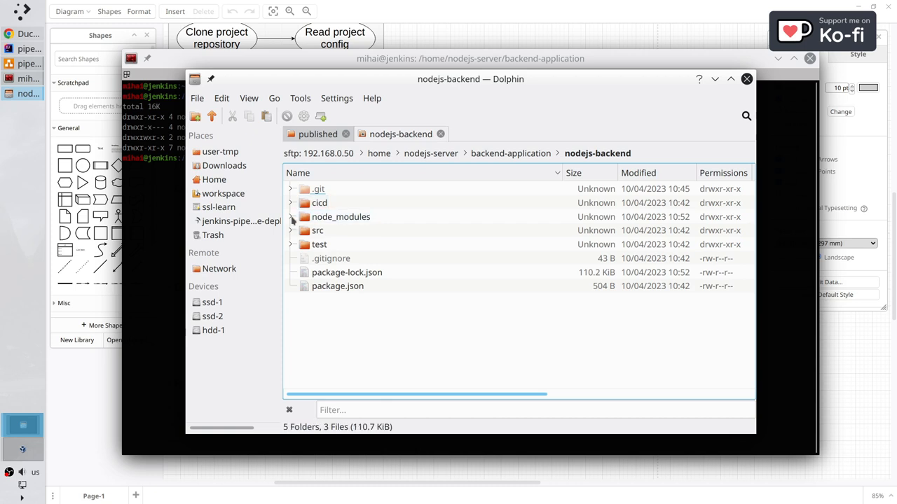
{"action": "left_click", "coordinate": [290, 216]}
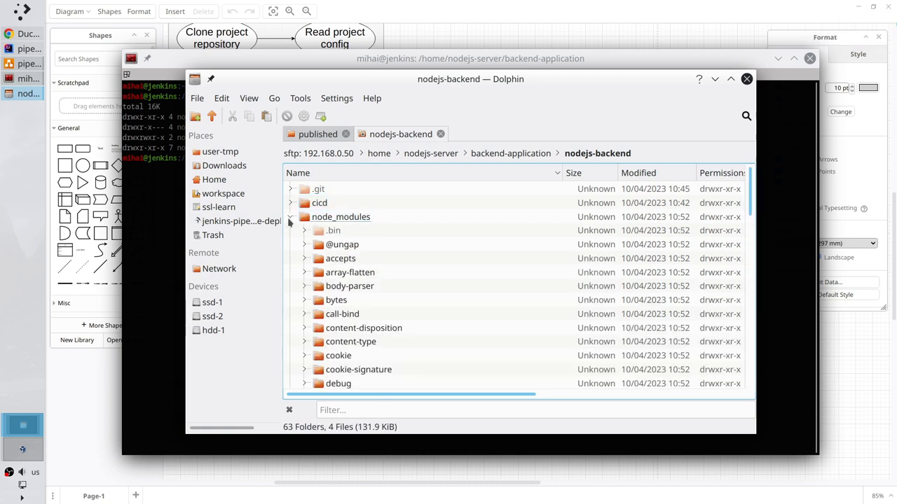
{"action": "left_click", "coordinate": [510, 153]}
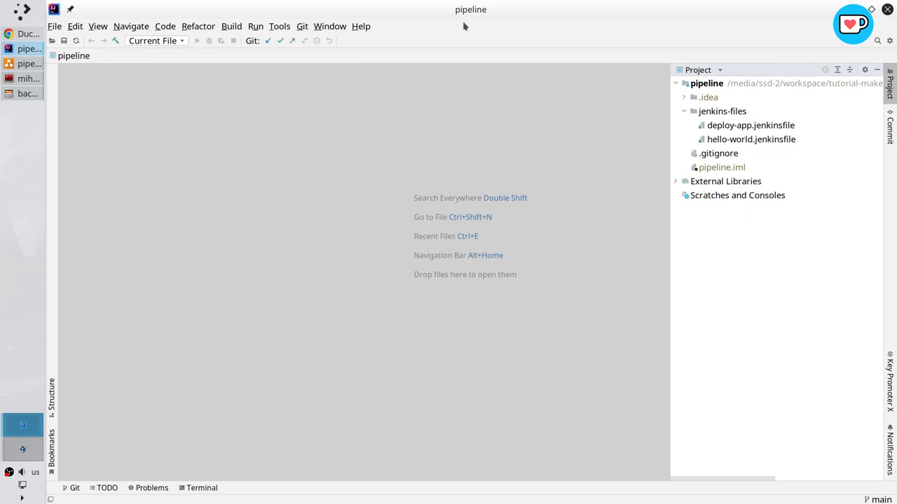
{"action": "mouse_move", "coordinate": [748, 132]}
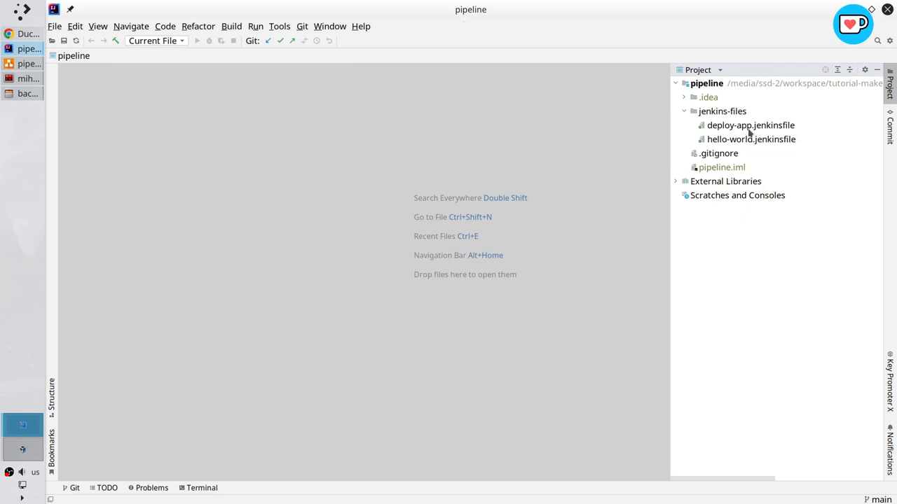
Open deploy-app.jenkinsfile and make room after the Backup current version stage
{"action": "double_click", "coordinate": [751, 125]}
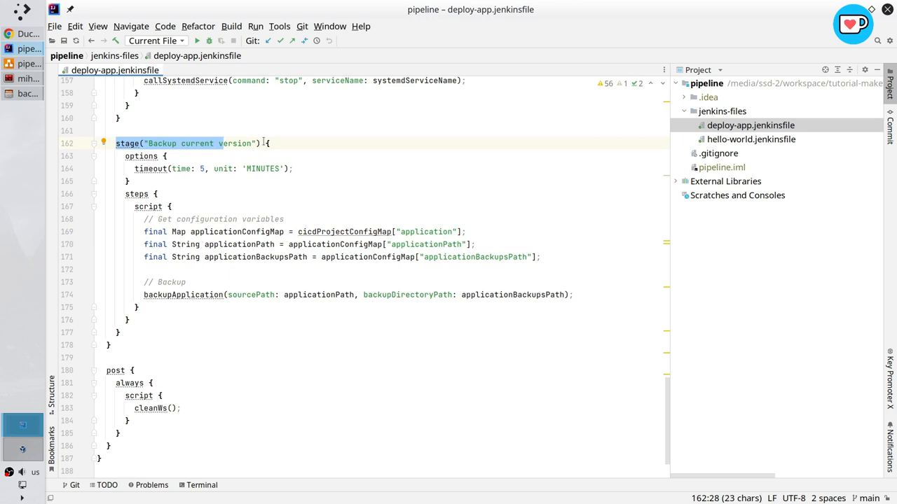
{"action": "left_click", "coordinate": [128, 319]}
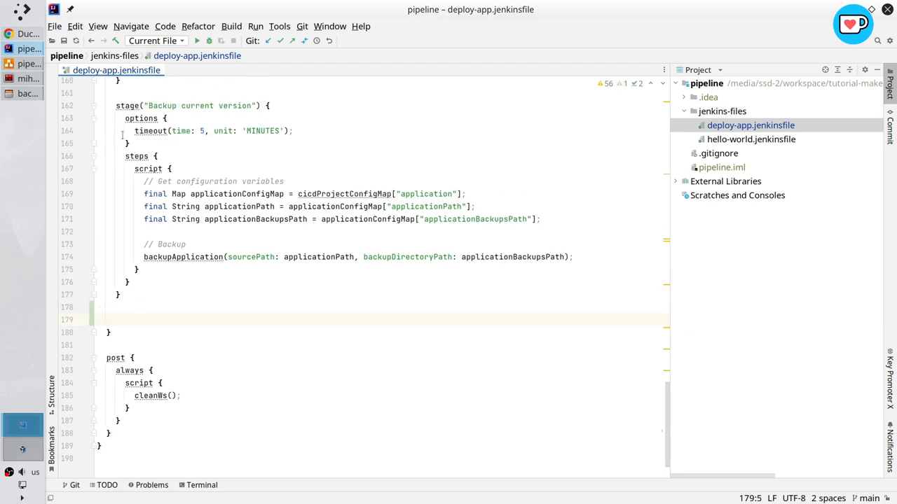
Duplicate the backup stage header below it as 'Delete current version' with a steps { script { } } block
{"action": "left_click_drag", "start_coordinate": [117, 105], "coordinate": [132, 143]}
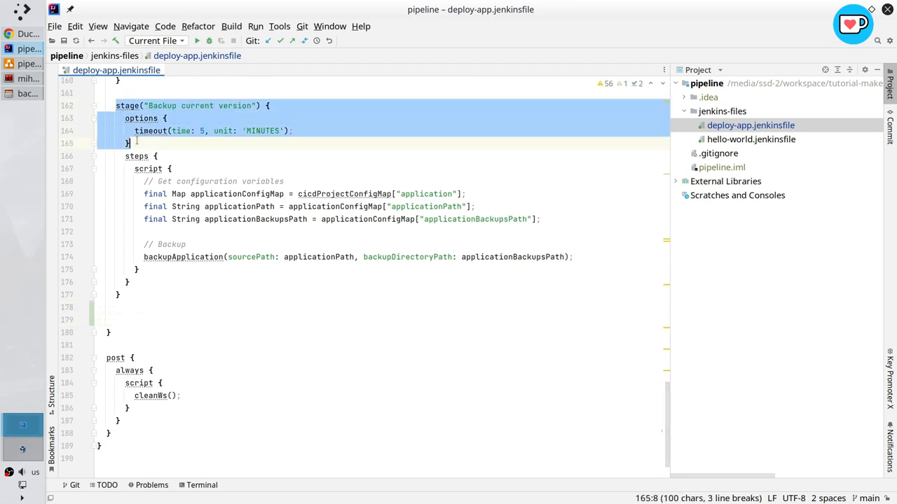
{"action": "left_click", "coordinate": [129, 319]}
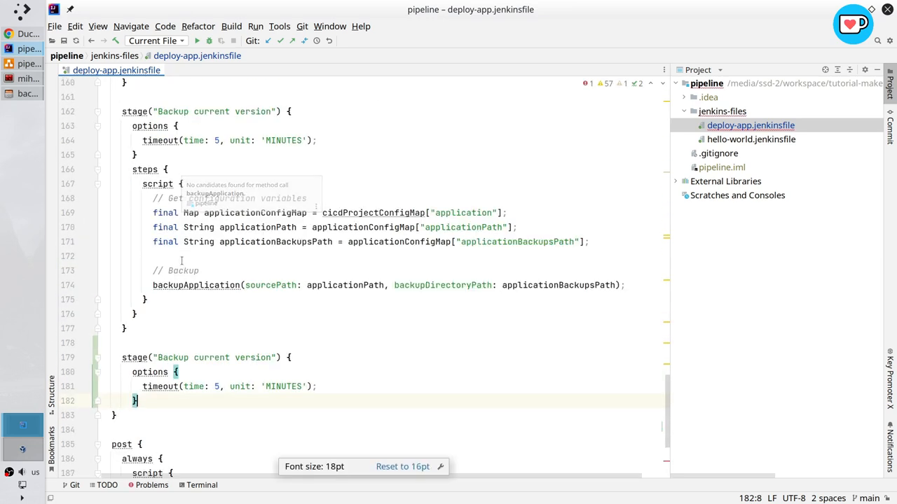
{"action": "scroll", "scroll_direction": "up", "scroll_amount": 3}
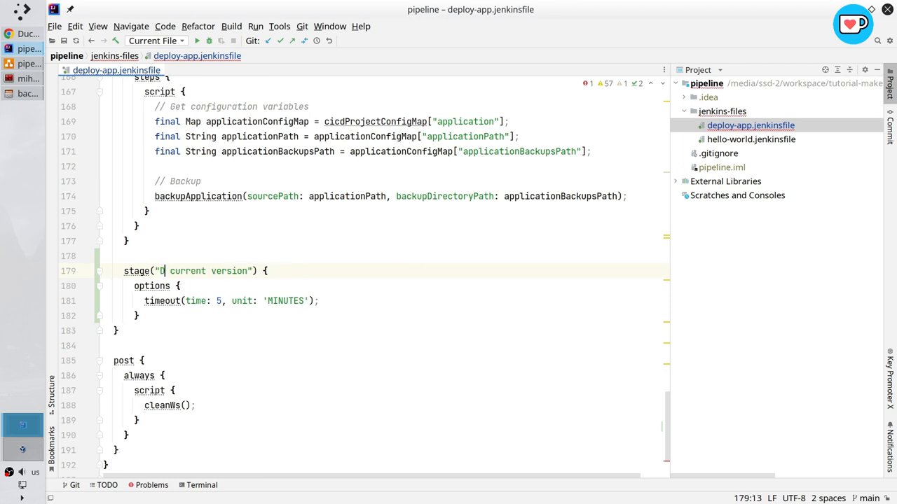
{"action": "type", "text": "elete"}
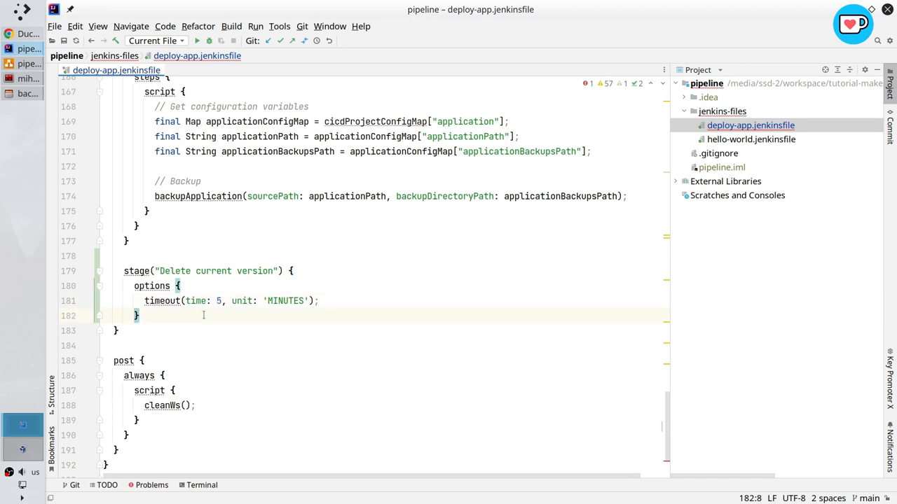
{"action": "type", "text": "steps"}
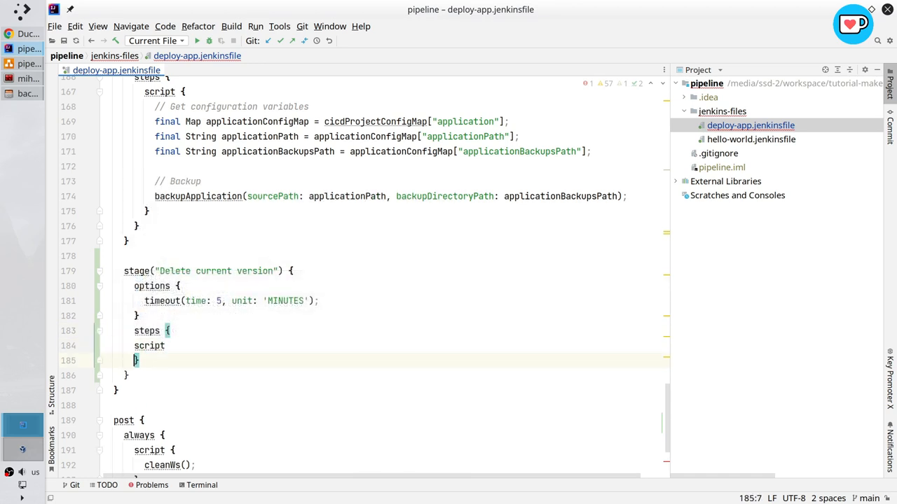
{"action": "type", "text": "{"}
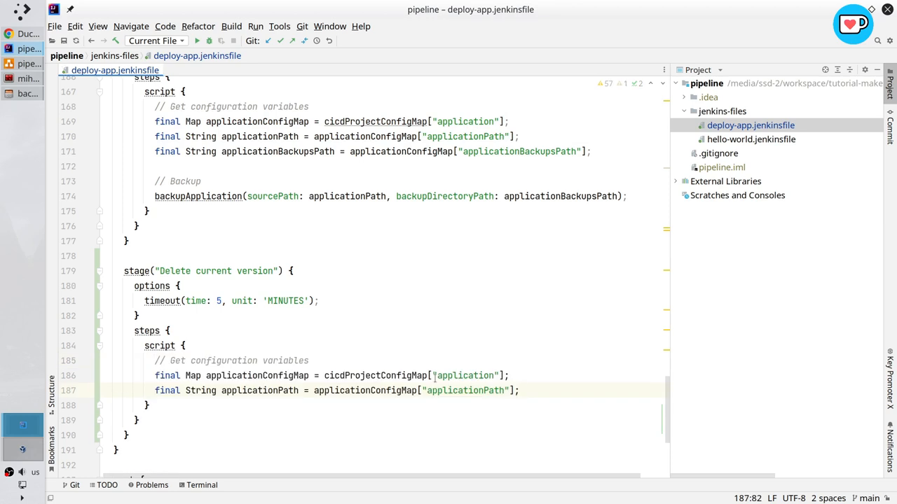
Add a // Delete comment and an sh step with script and label 'Delete running application'
{"action": "double_click", "coordinate": [465, 376]}
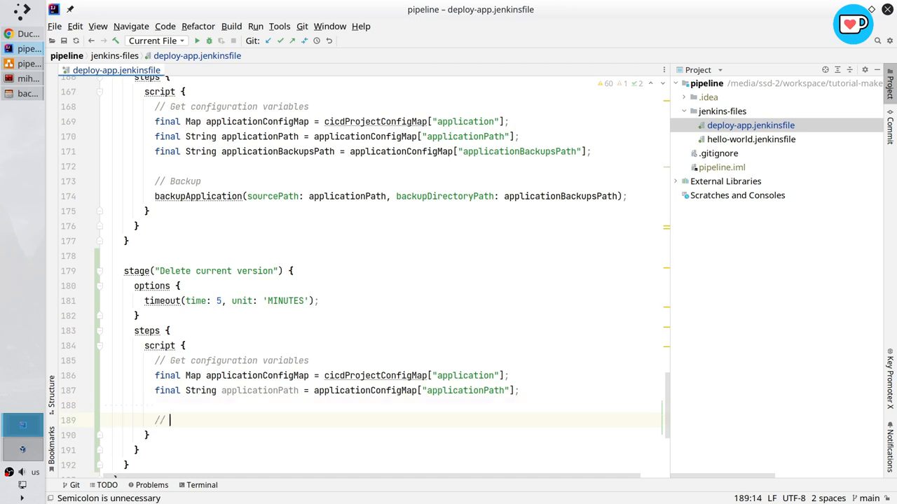
{"action": "type", "text": "Delete"}
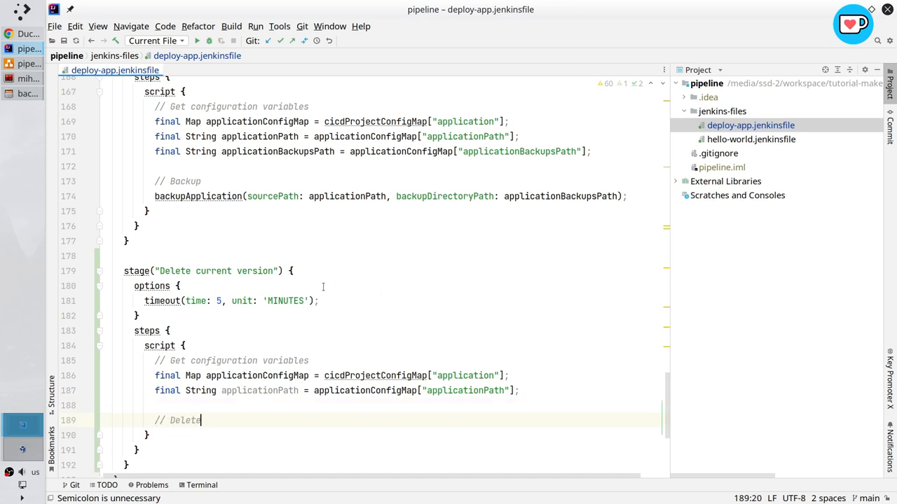
{"action": "key", "text": "enter"}
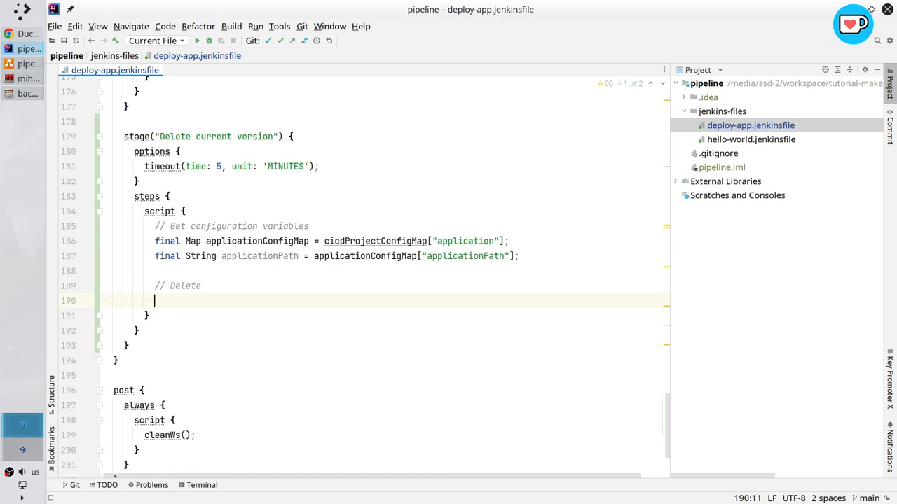
{"action": "type", "text": "sh"}
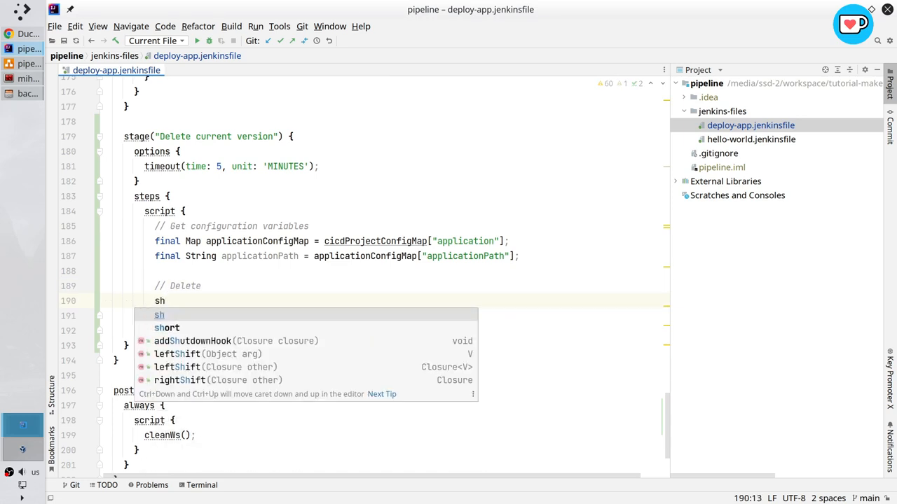
{"action": "type", "text": "(s"}
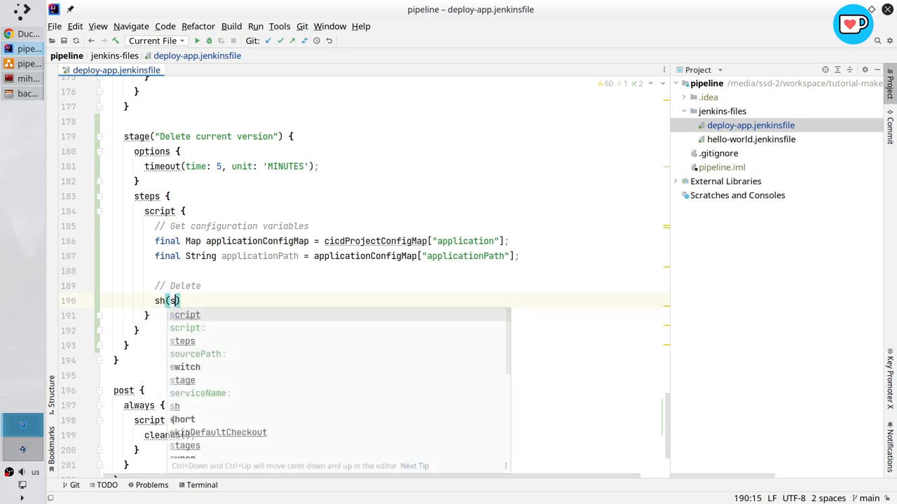
{"action": "left_click", "coordinate": [188, 328]}
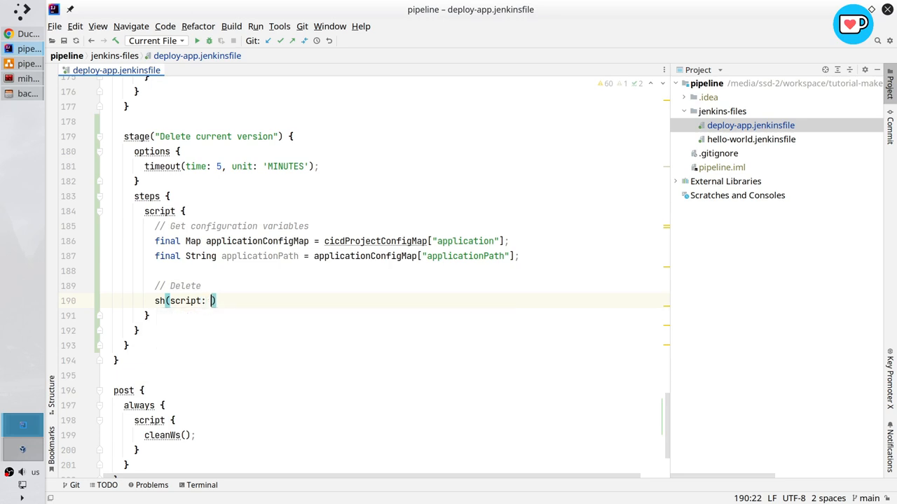
{"action": "type", "text": "\"\", label: \""}
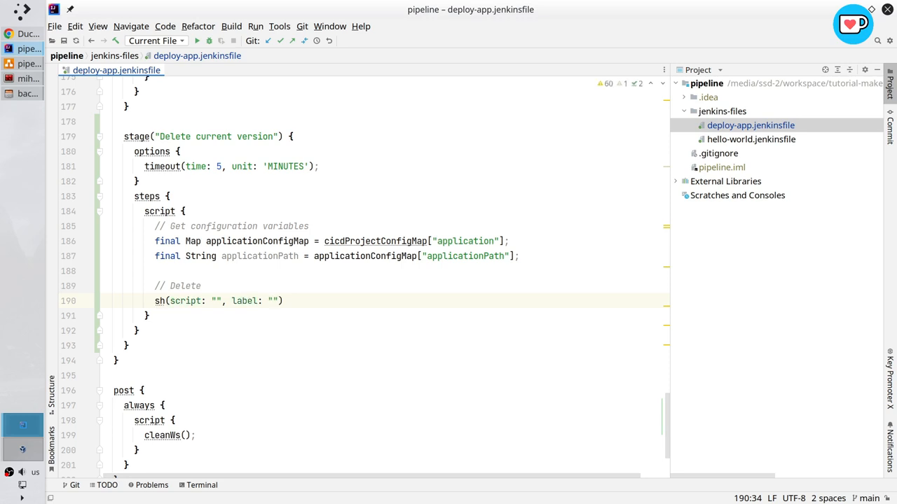
{"action": "type", "text": "Delete running a"}
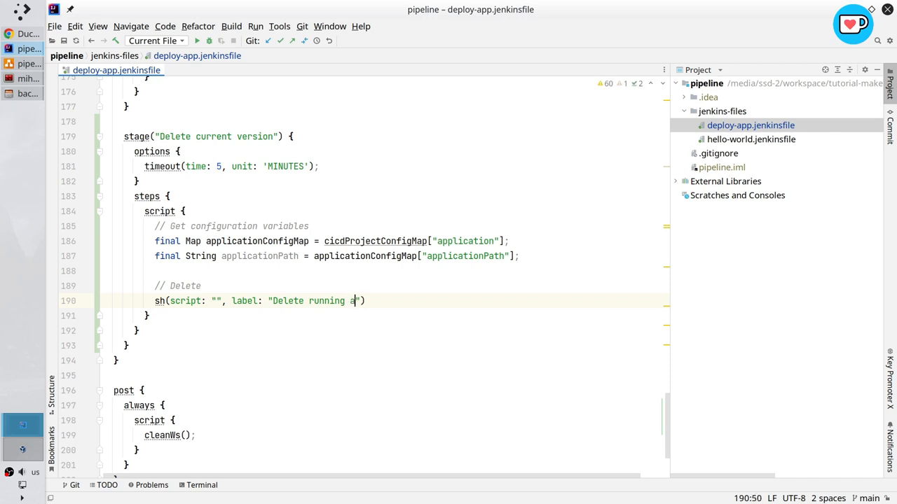
{"action": "type", "text": "pplicatio"}
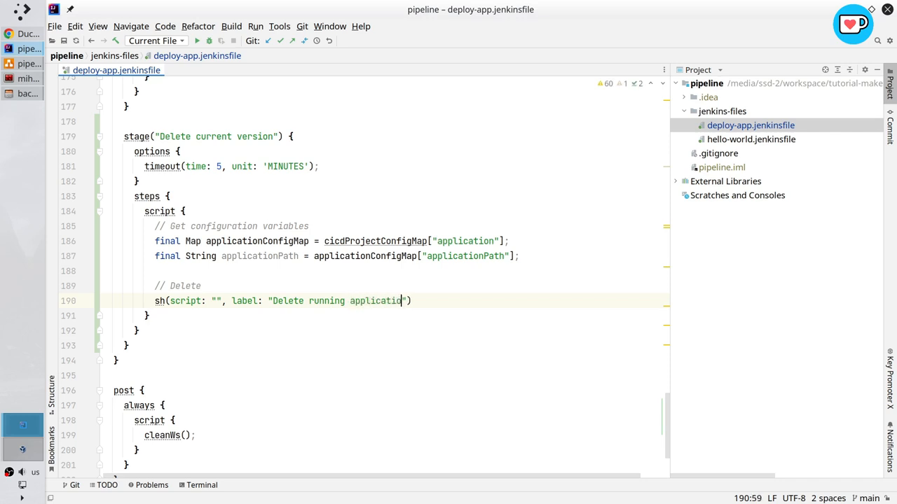
{"action": "type", "text": "n);"}
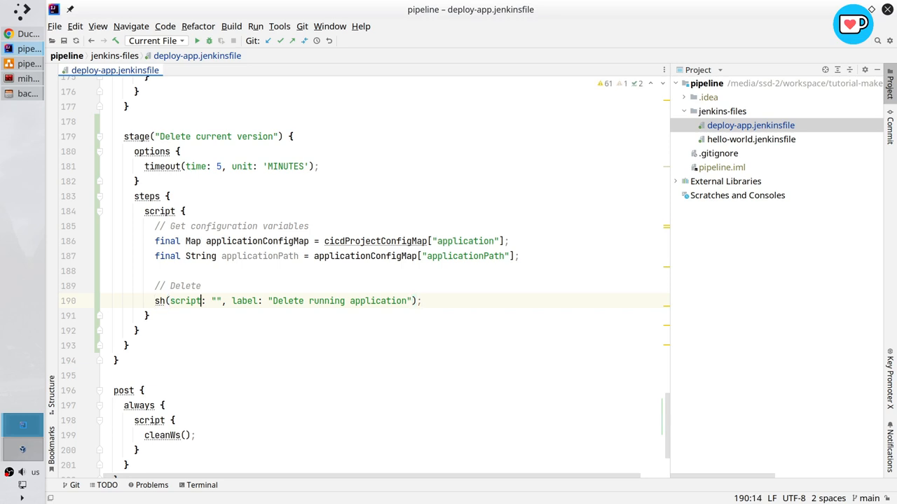
Fill the script with rm --force --recursive ${applicationPath} and verify the applicationPath variable
{"action": "type", "text": "rm"}
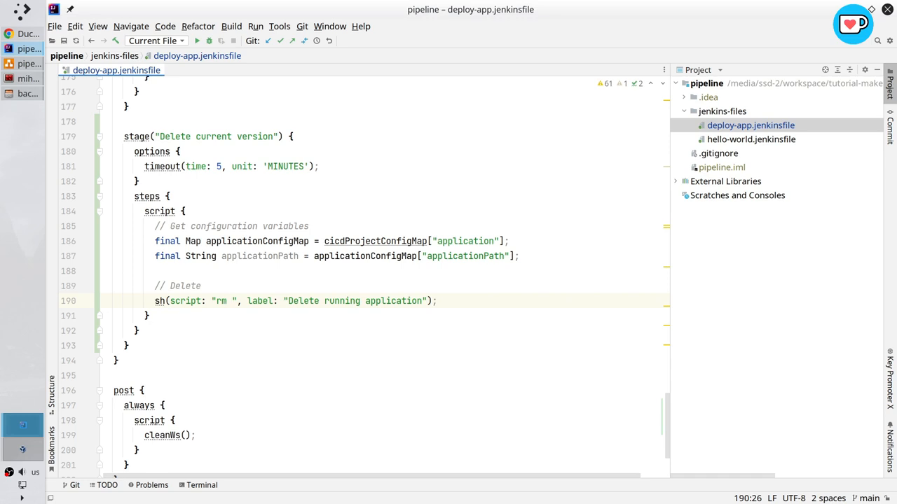
{"action": "type", "text": "--fo"}
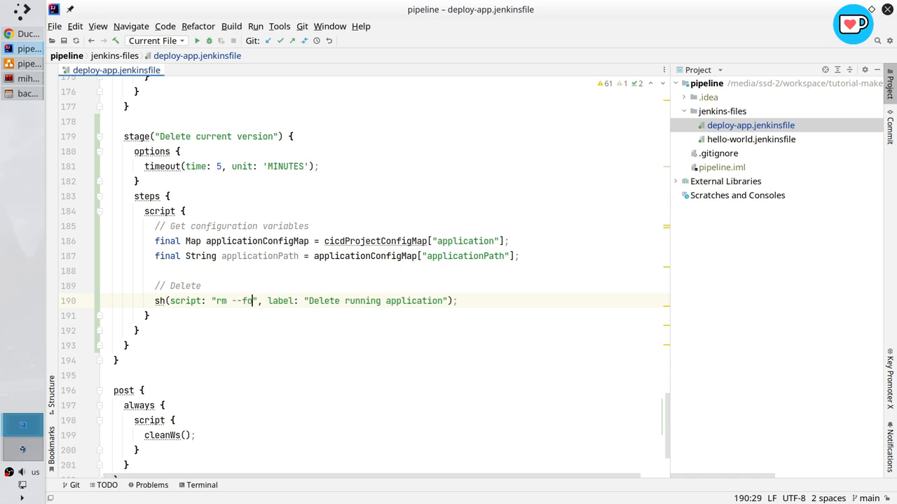
{"action": "type", "text": "rce"}
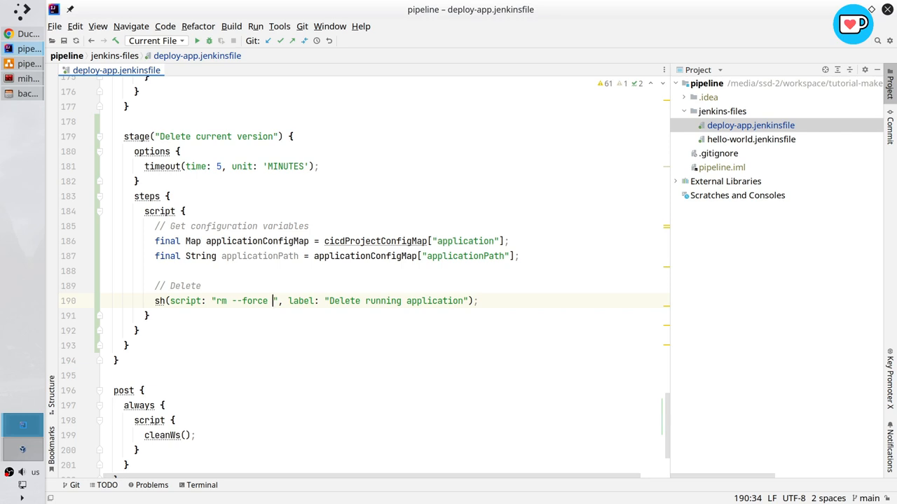
{"action": "type", "text": "--"}
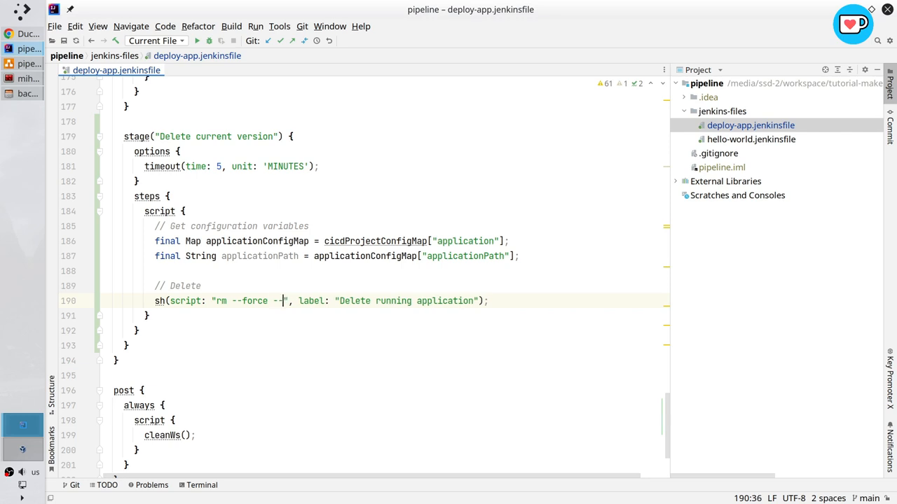
{"action": "type", "text": "recursive"}
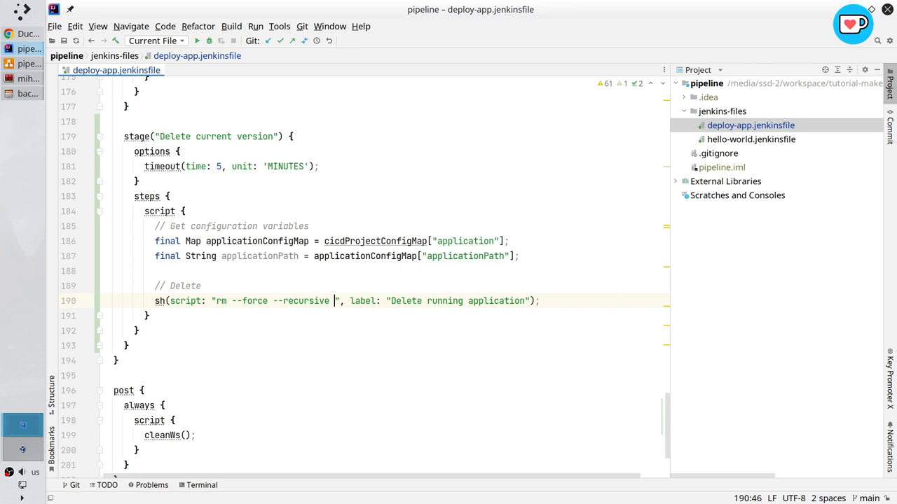
{"action": "type", "text": "${}"}
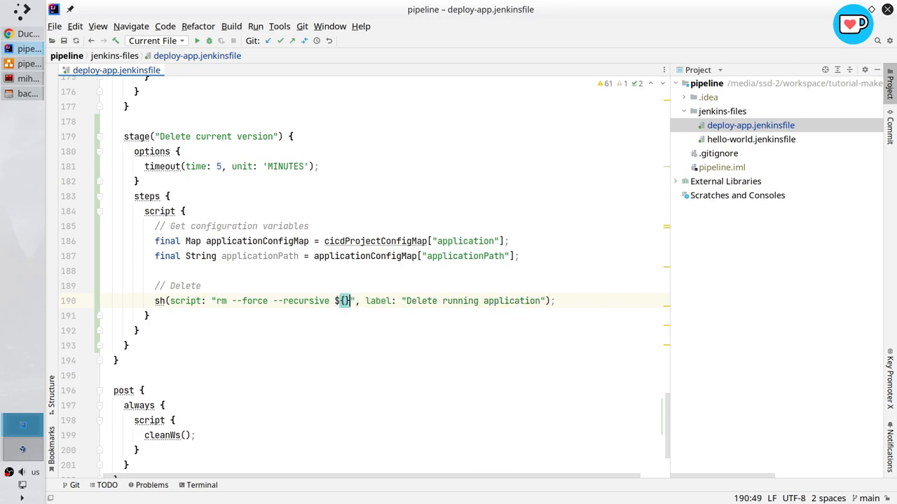
{"action": "type", "text": "applicationPath"}
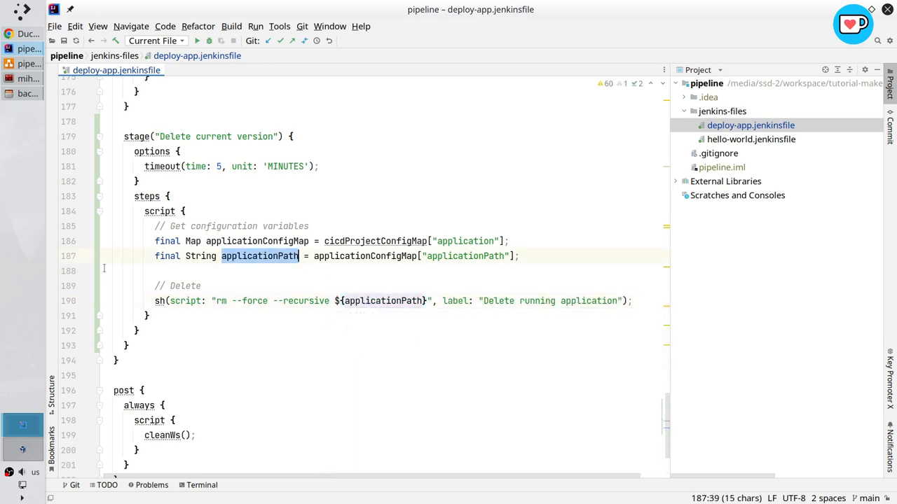
{"action": "left_click", "coordinate": [202, 286]}
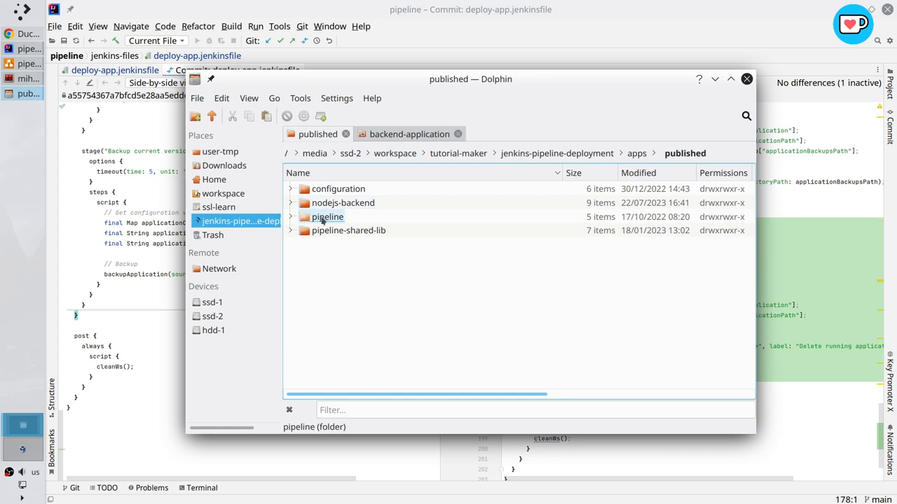
Open the published pipeline project folder in Dolphin
{"action": "double_click", "coordinate": [328, 215]}
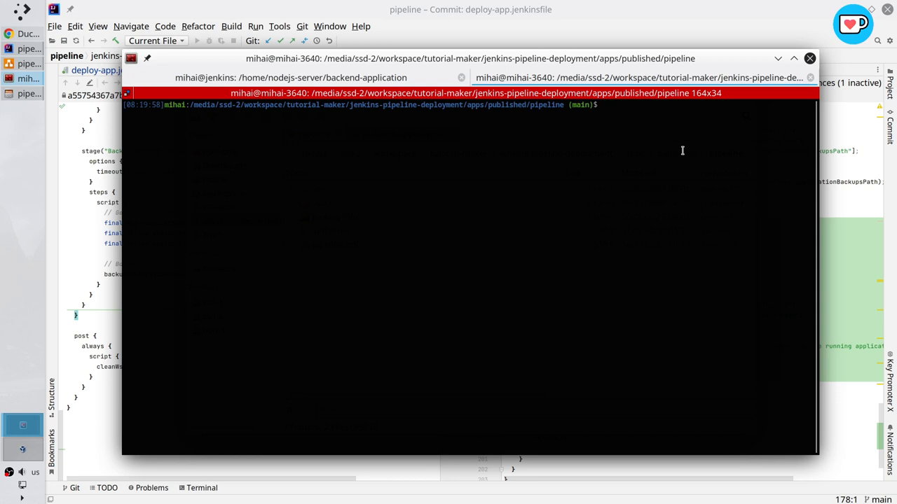
Check git status and stage the modified jenkinsfile with git add
{"action": "type", "text": "git status"}
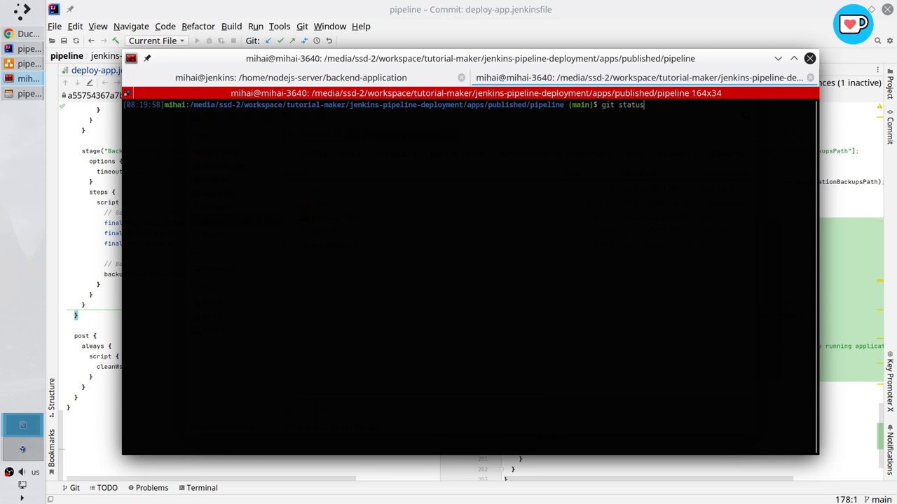
{"action": "key", "text": "Return"}
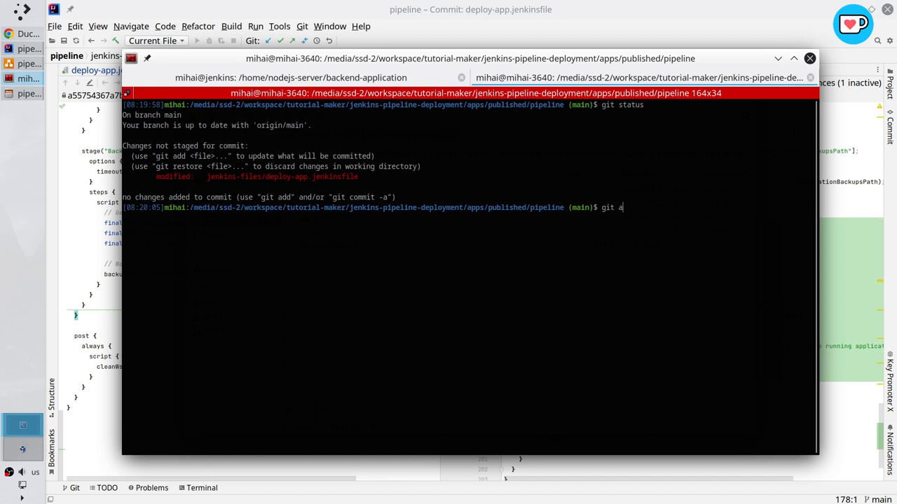
{"action": "type", "text": "dd ."}
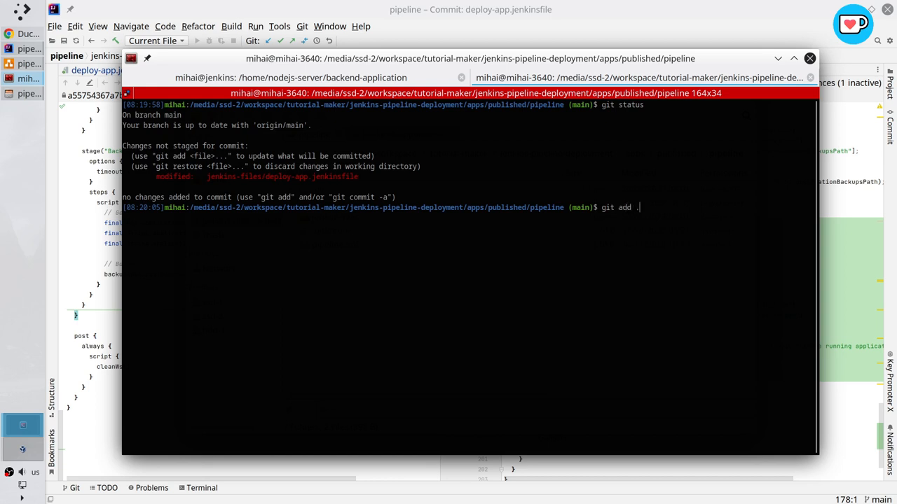
{"action": "key", "text": "Return"}
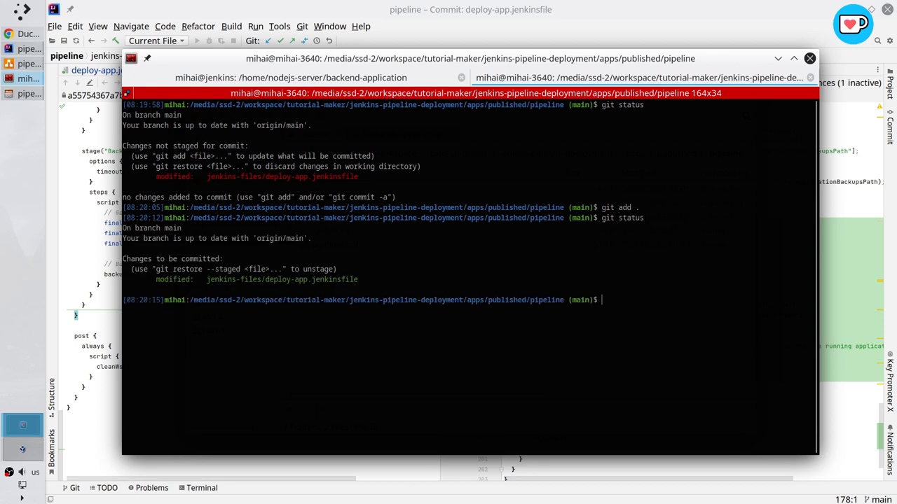
Commit with the two-line message 'Created "Delete current version" stage' / 'Delete current version'
{"action": "type", "text": "git commit"}
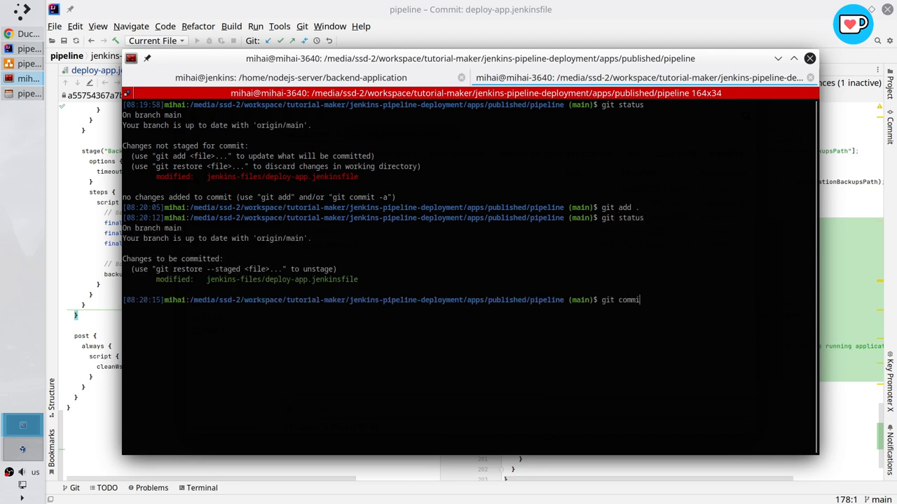
{"action": "type", "text": "-m"}
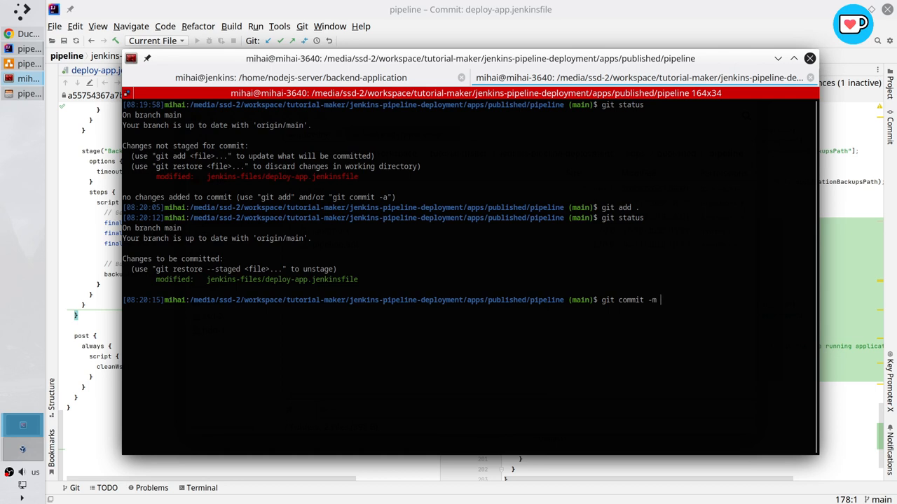
{"action": "type", "text": "'Cr"}
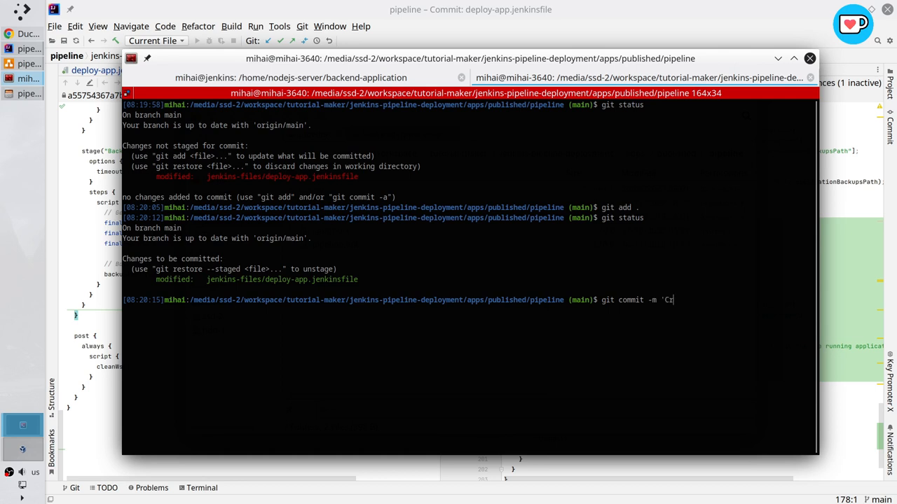
{"action": "type", "text": "eated"}
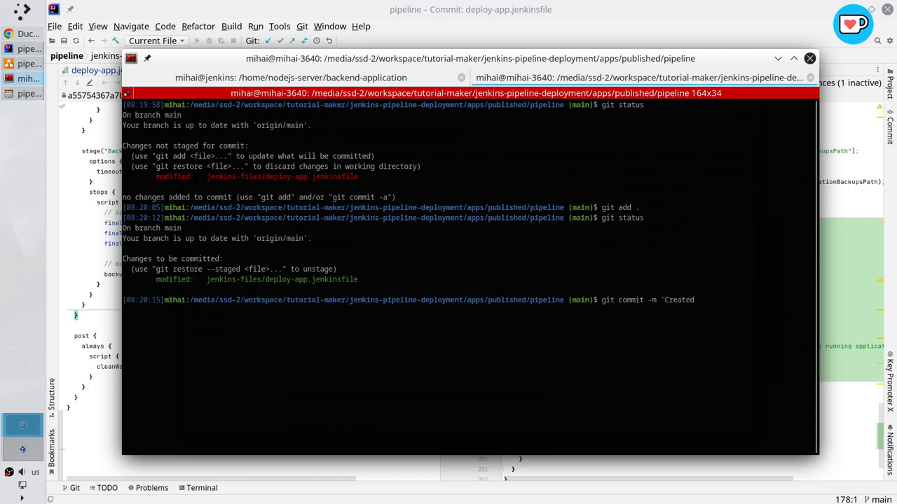
{"action": "type", "text": "\"De"}
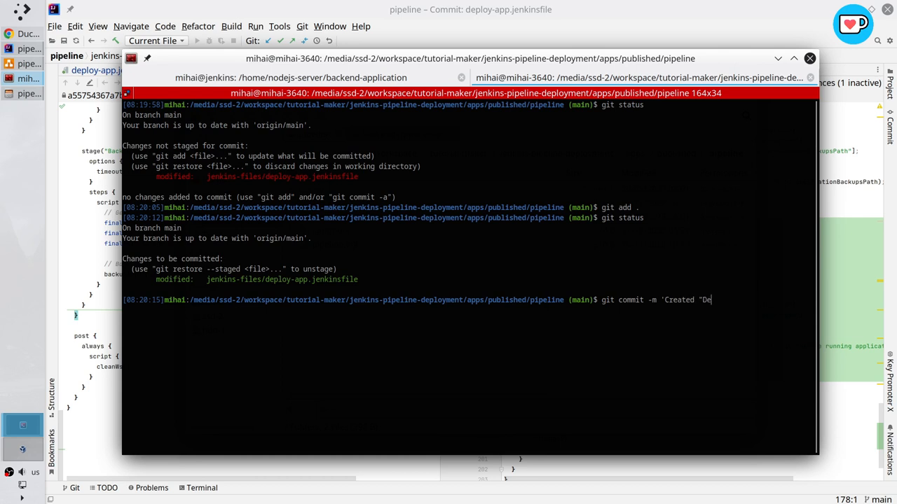
{"action": "type", "text": "Delete current version"}
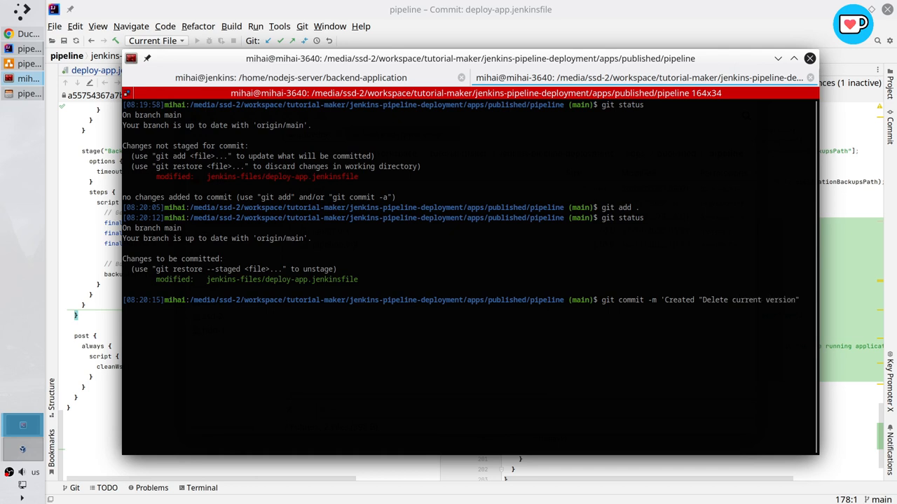
{"action": "type", "text": "stage"}
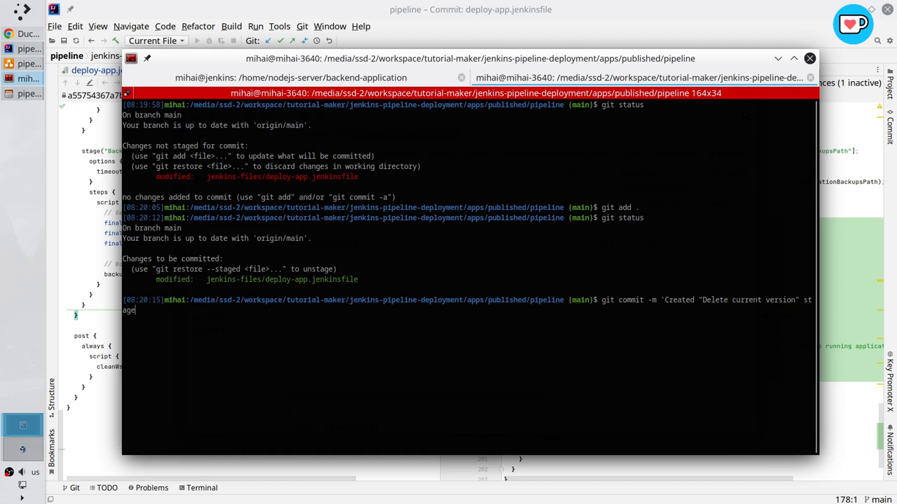
{"action": "key", "text": "Return"}
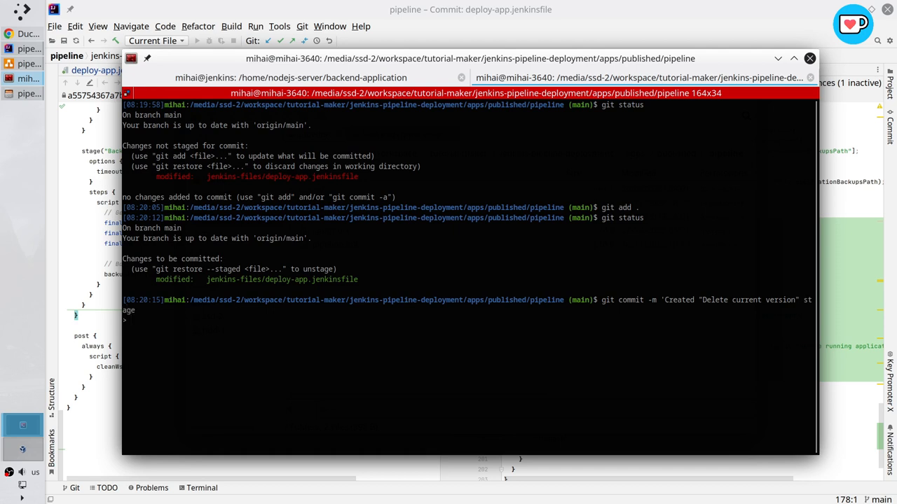
{"action": "type", "text": "Delete c"}
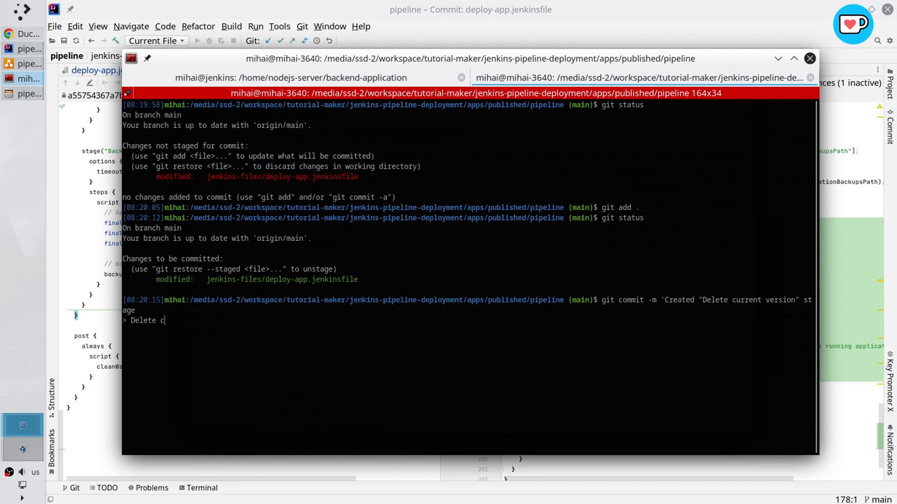
{"action": "type", "text": "urrent version"}
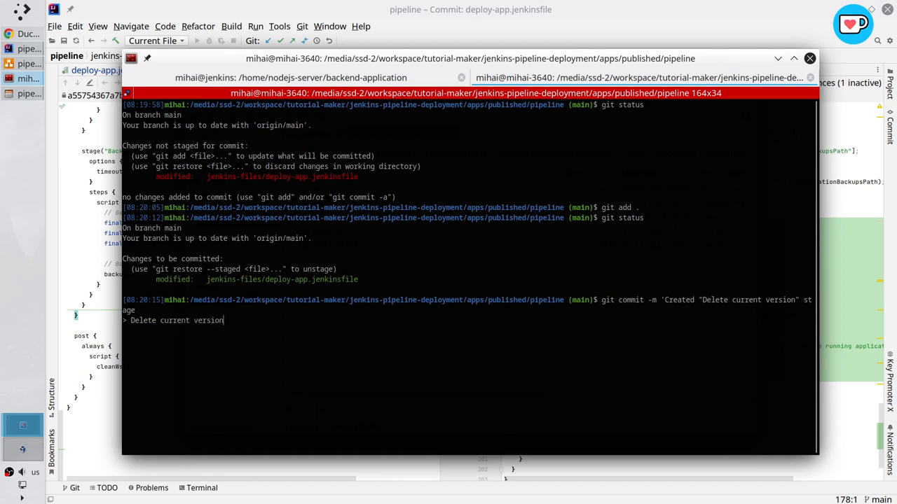
{"action": "type", "text": "'"}
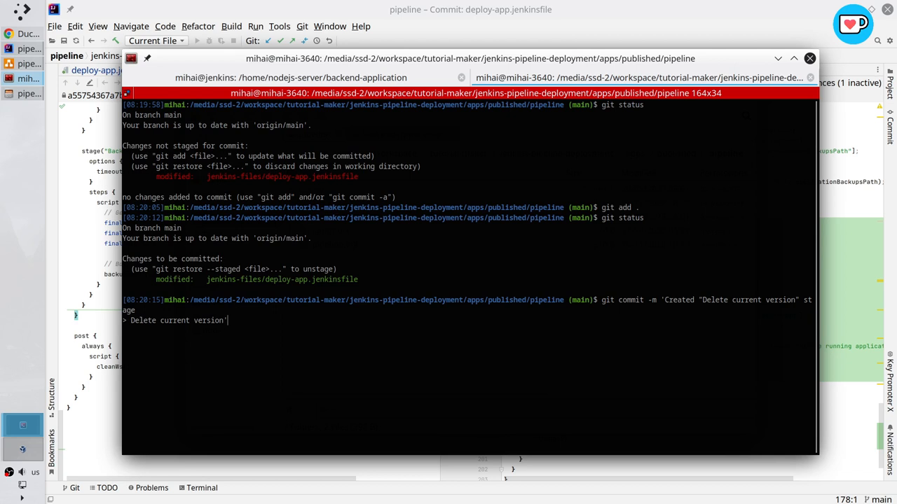
{"action": "key", "text": "Return"}
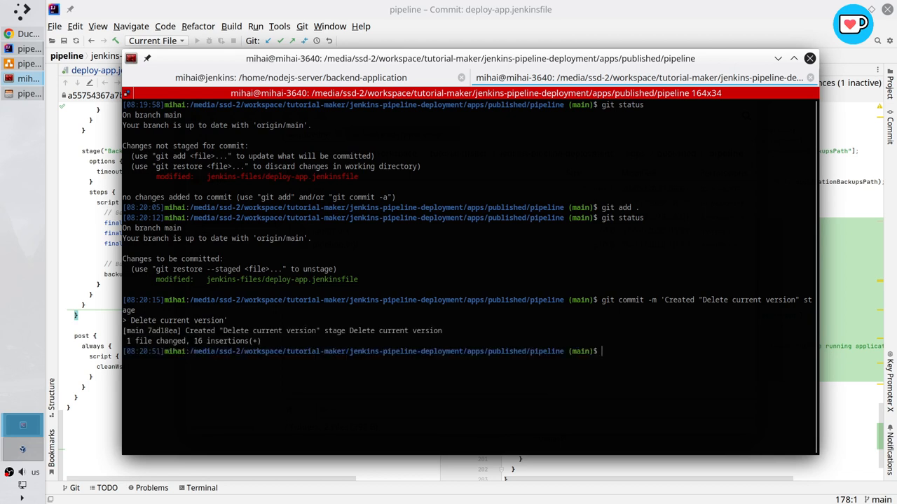
Confirm the branch is one commit ahead with git status, then git push to the remote
{"action": "type", "text": "git s"}
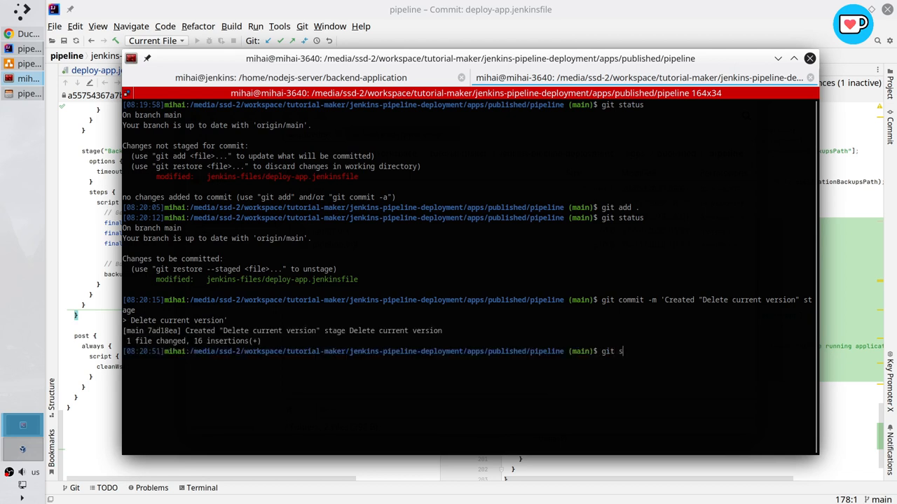
{"action": "key", "text": "Return"}
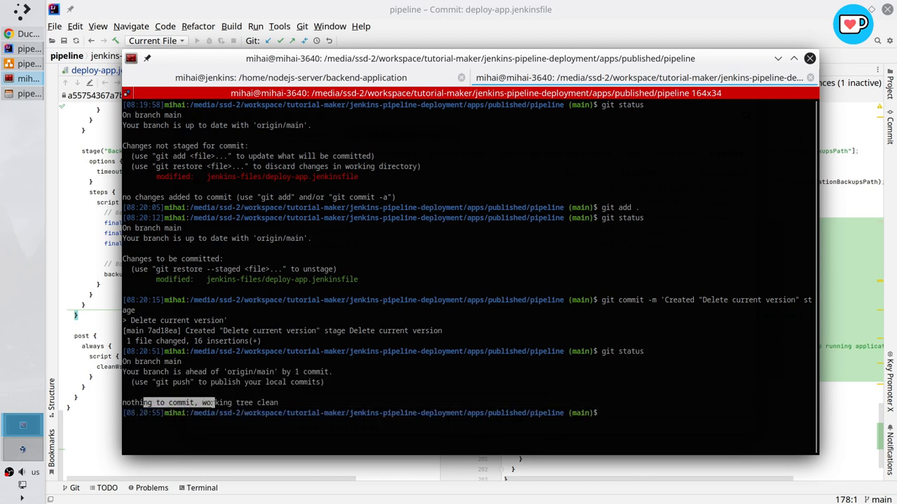
{"action": "type", "text": "g"}
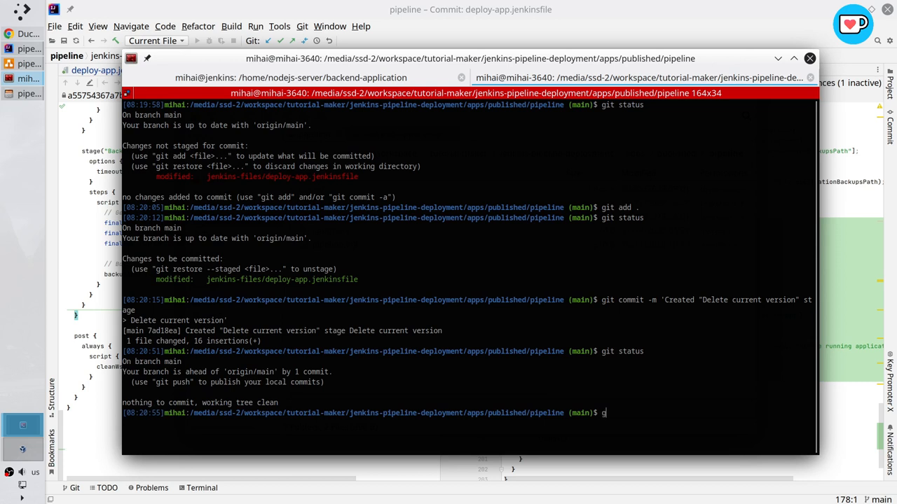
{"action": "type", "text": "it push"}
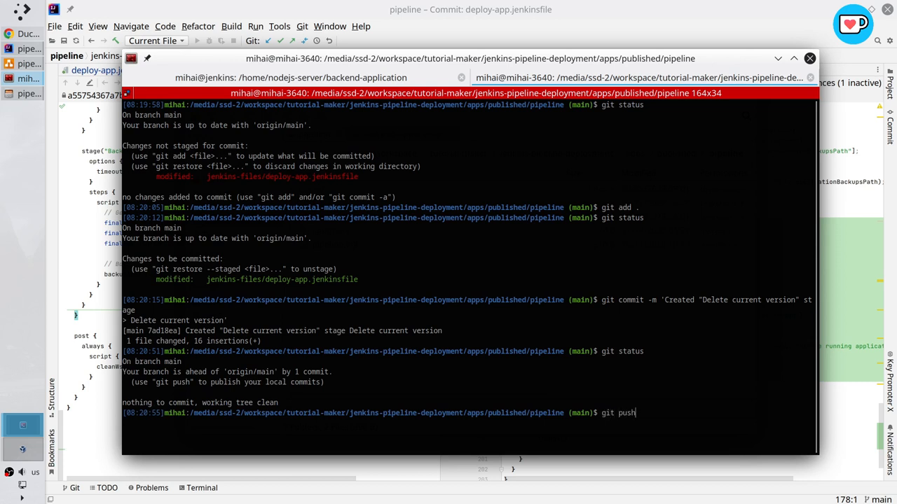
{"action": "key", "text": "Return"}
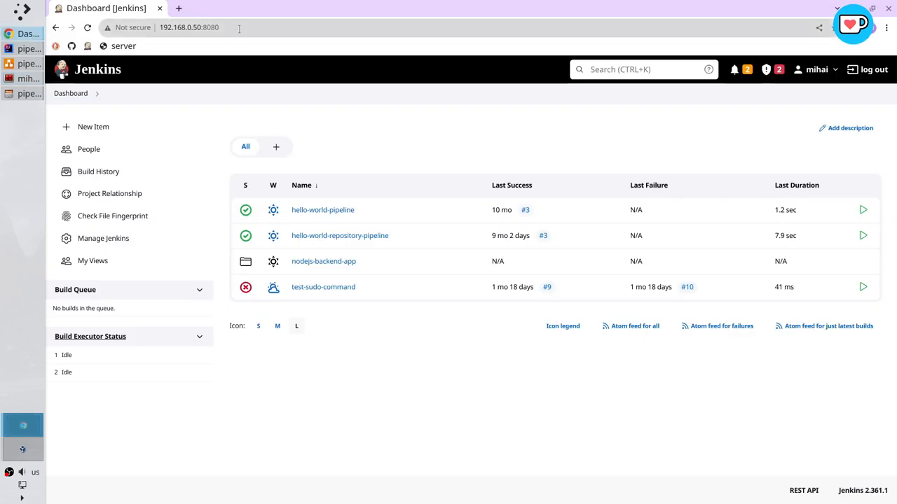
Launch a nodejs-backend_deploy build with parameters in nodejs-backend-app, keeping source_branch main
{"action": "left_click", "coordinate": [189, 28]}
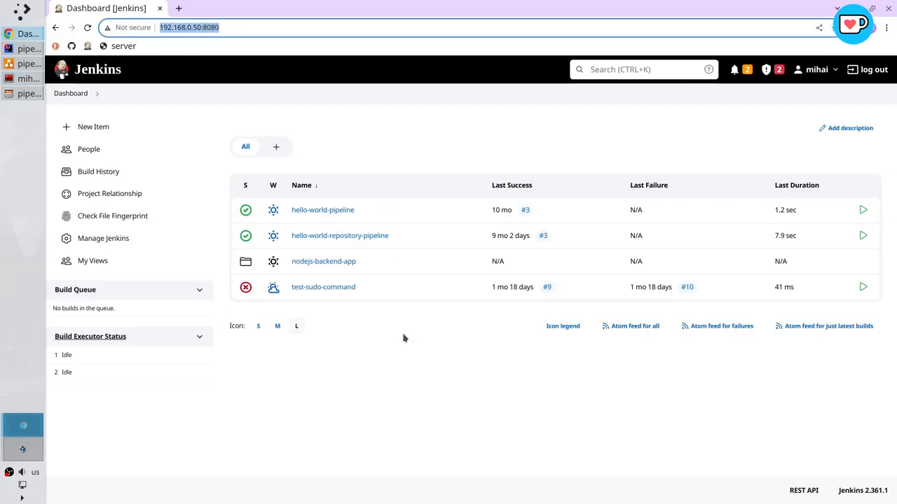
{"action": "mouse_move", "coordinate": [322, 260]}
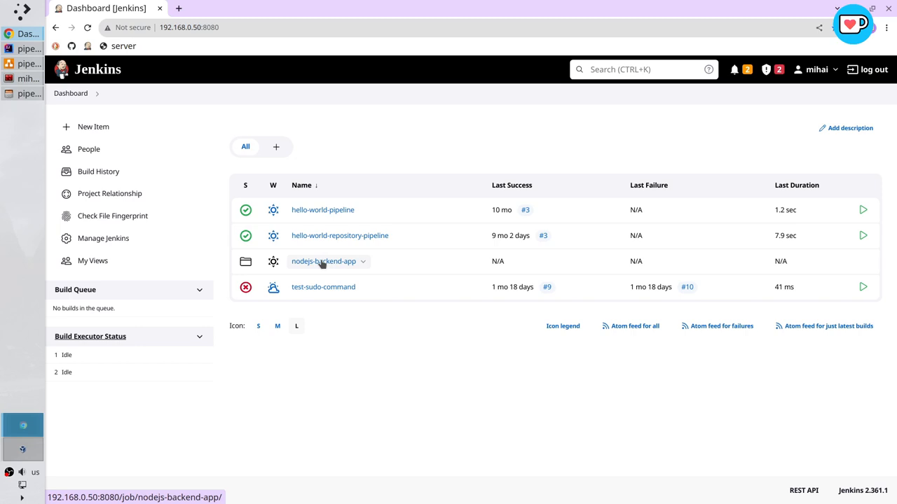
{"action": "left_click", "coordinate": [322, 260]}
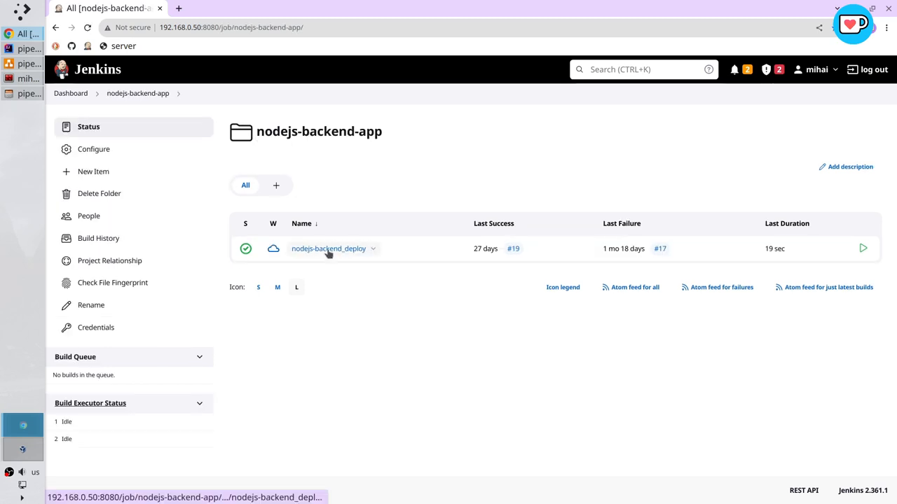
{"action": "left_click", "coordinate": [328, 250]}
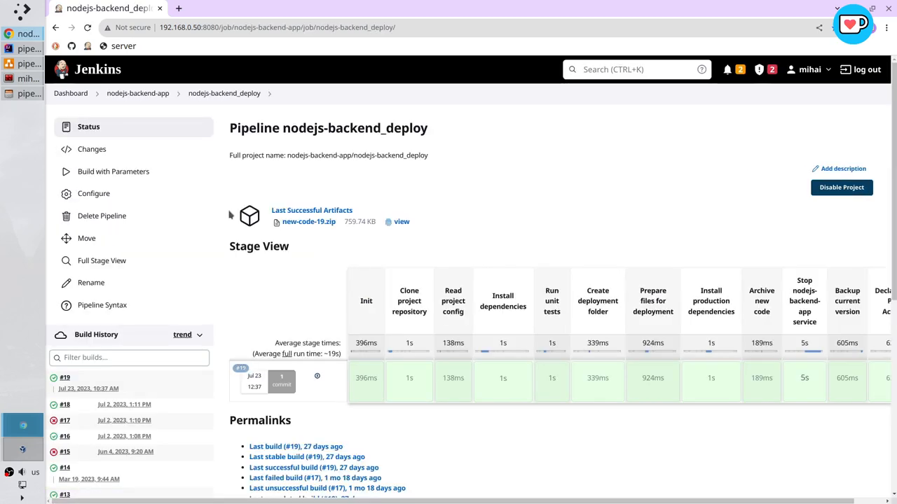
{"action": "left_click", "coordinate": [113, 171]}
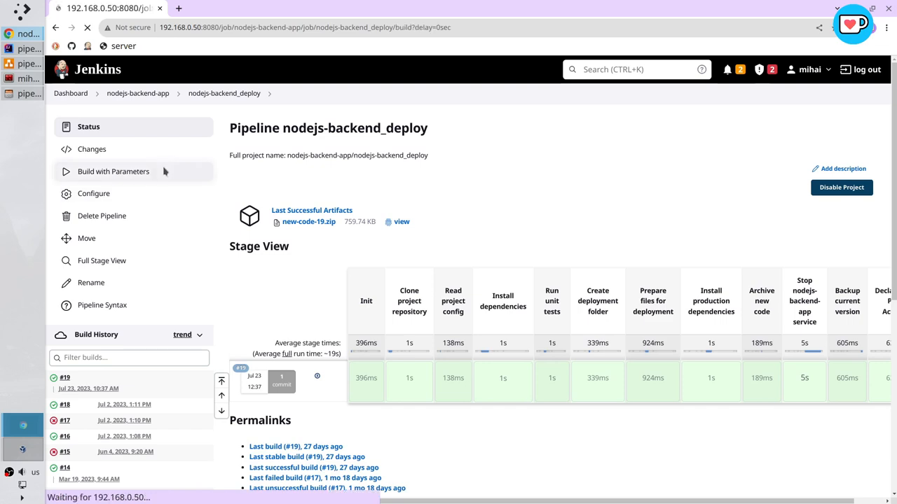
{"action": "left_click", "coordinate": [112, 171]}
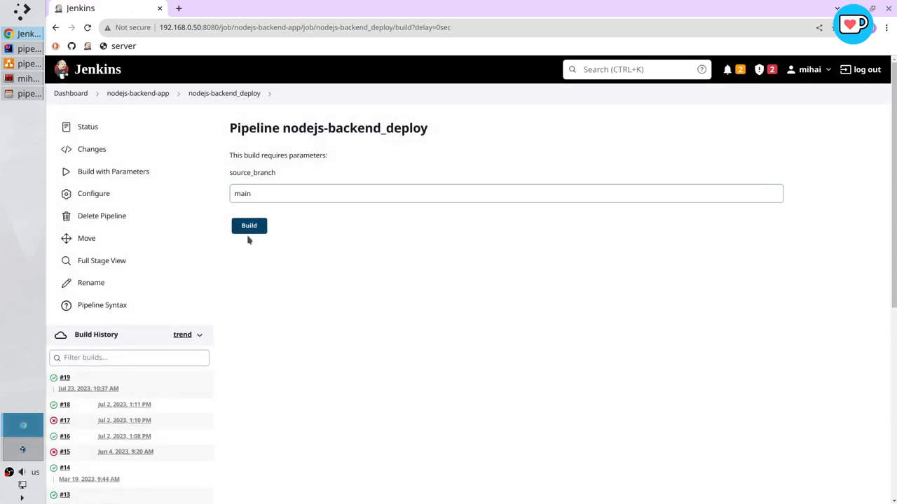
{"action": "left_click", "coordinate": [249, 224]}
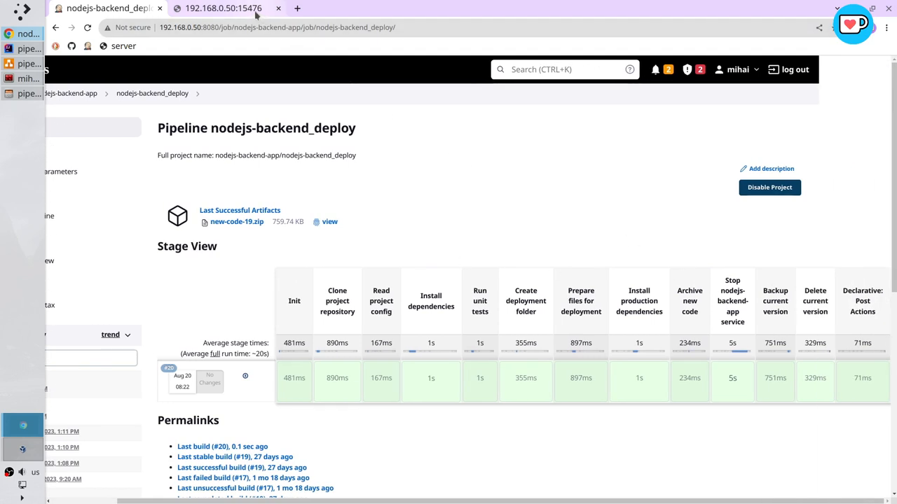
Check that 192.168.0.50:15476 refuses connection, then return to the Jenkins pipeline page
{"action": "left_click", "coordinate": [223, 8]}
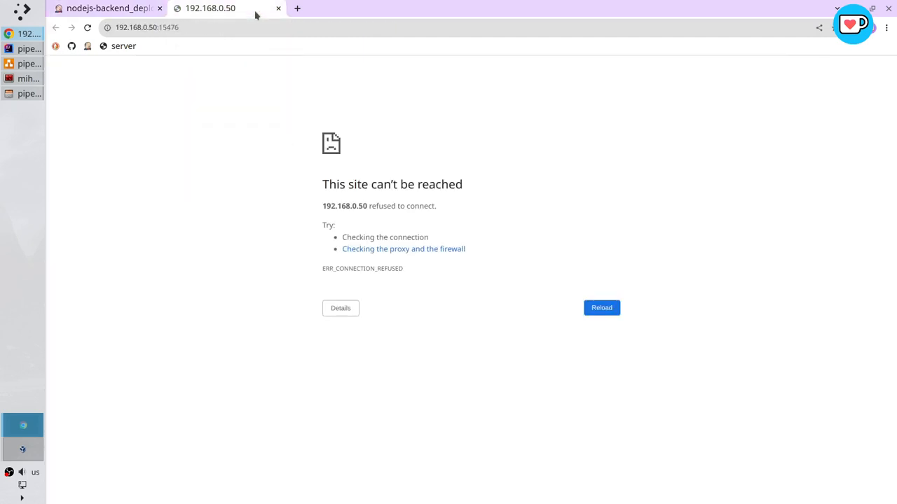
{"action": "left_click", "coordinate": [105, 9]}
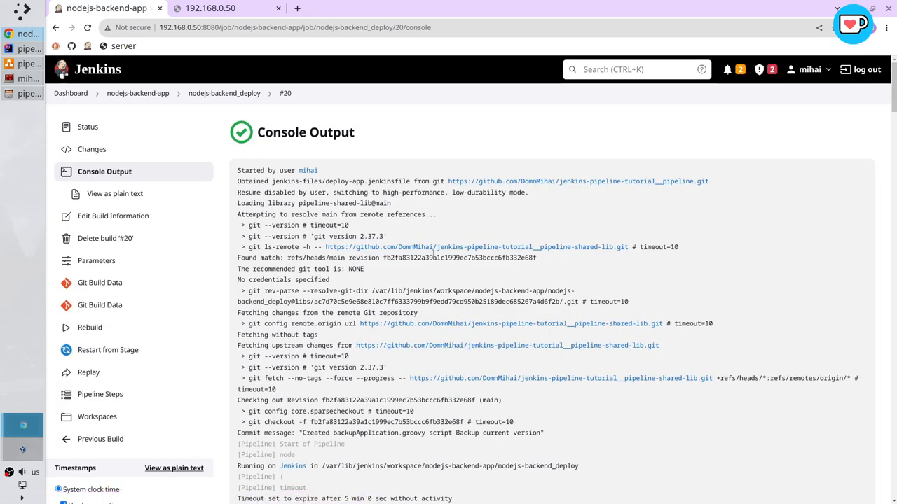
Scroll build #20's console to the Delete current version stage showing the backup zip and sudo rm of nodejs-backend
{"action": "scroll", "scroll_direction": "down", "scroll_amount": 3}
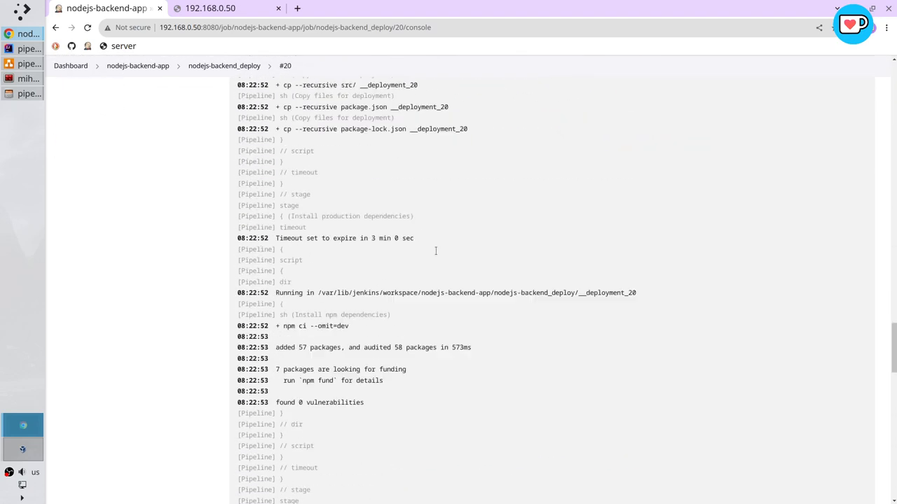
{"action": "scroll", "scroll_direction": "down", "scroll_amount": 3}
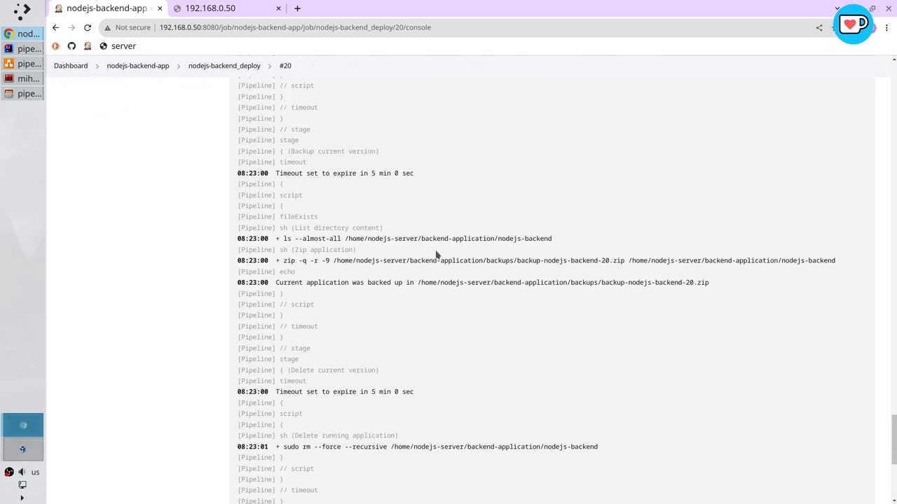
{"action": "scroll", "scroll_direction": "up", "scroll_amount": 3}
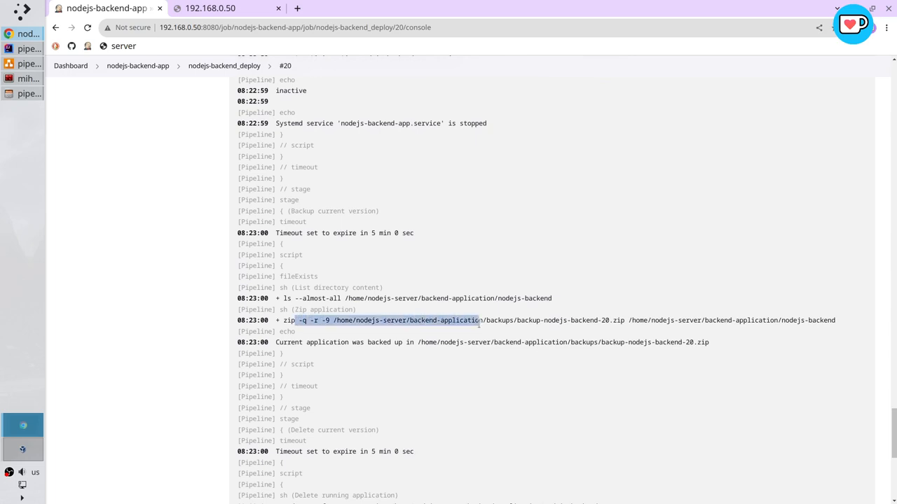
{"action": "scroll", "scroll_direction": "down", "scroll_amount": 3}
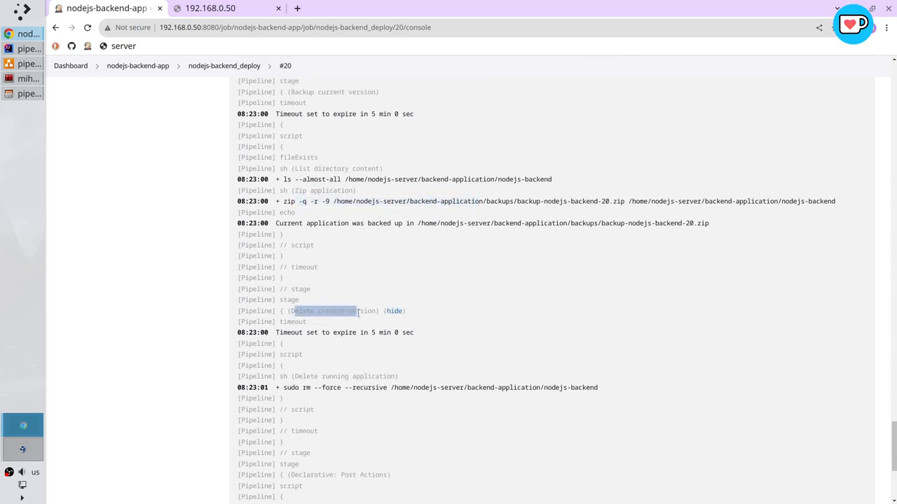
{"action": "scroll", "scroll_direction": "down", "scroll_amount": 3}
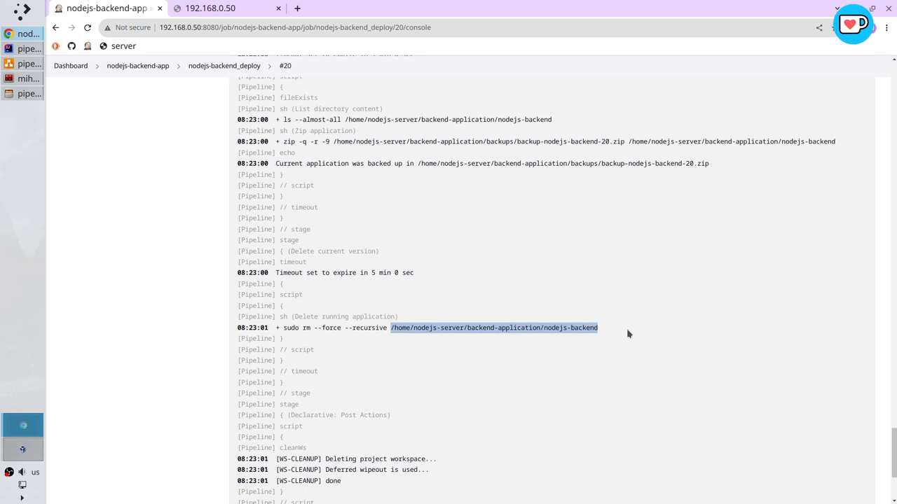
{"action": "scroll", "scroll_direction": "down", "scroll_amount": 3}
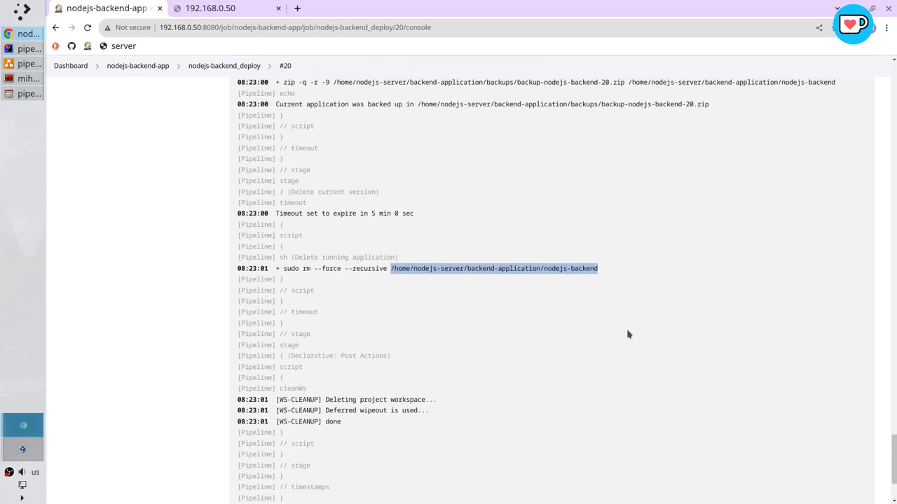
{"action": "scroll", "scroll_direction": "down", "scroll_amount": 3}
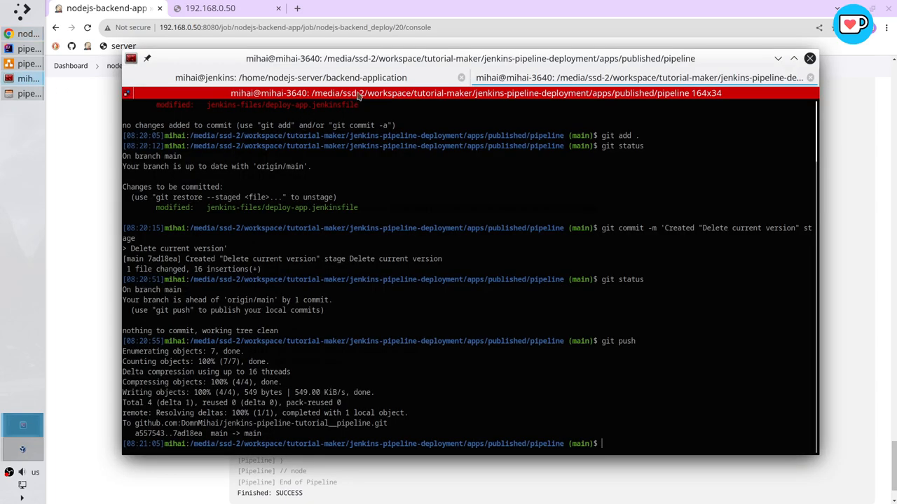
Run ls -la in backend-application on the Jenkins server, showing only the backups folder
{"action": "left_click", "coordinate": [290, 78]}
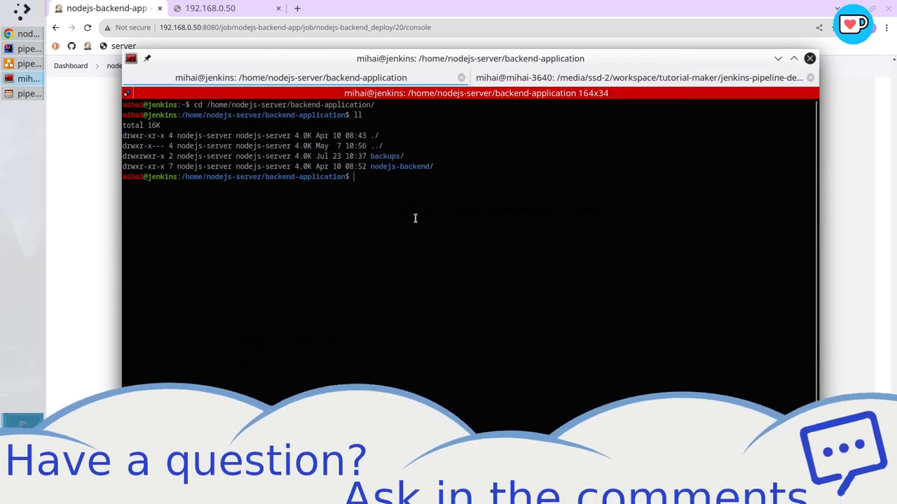
{"action": "type", "text": "ls -la"}
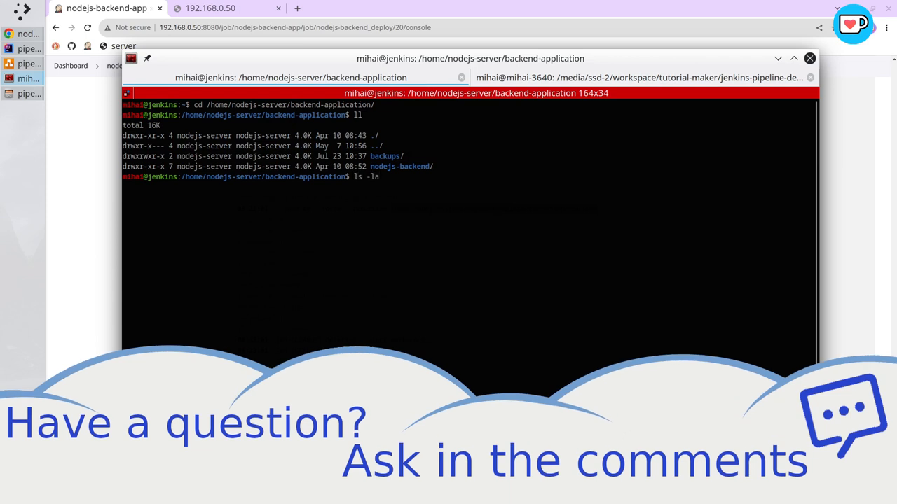
{"action": "key", "text": "Return"}
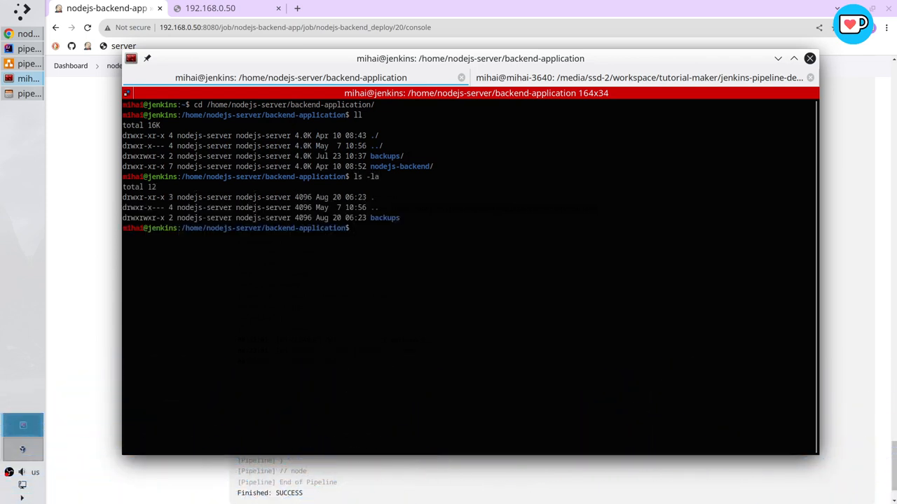
{"action": "mouse_move", "coordinate": [418, 236]}
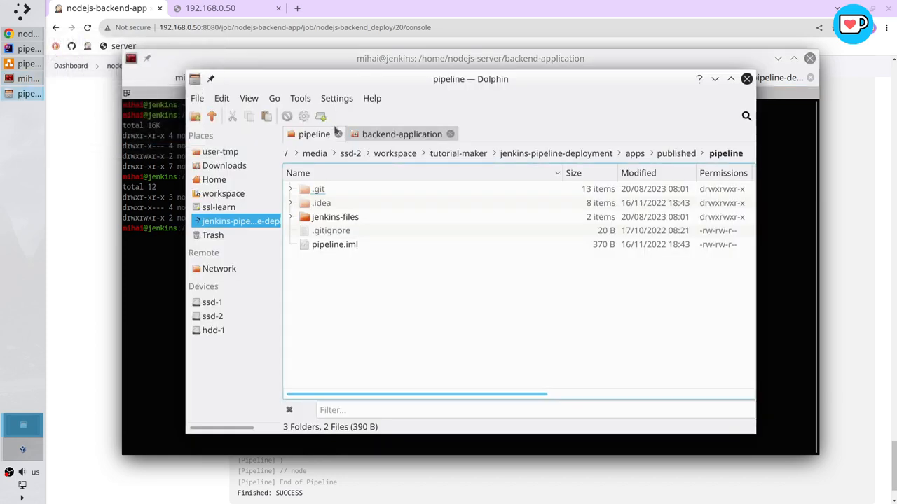
Open backup-nodejs-backend-20.zip from the server's backups folder in Ark and expand the archived project folders
{"action": "left_click", "coordinate": [400, 135]}
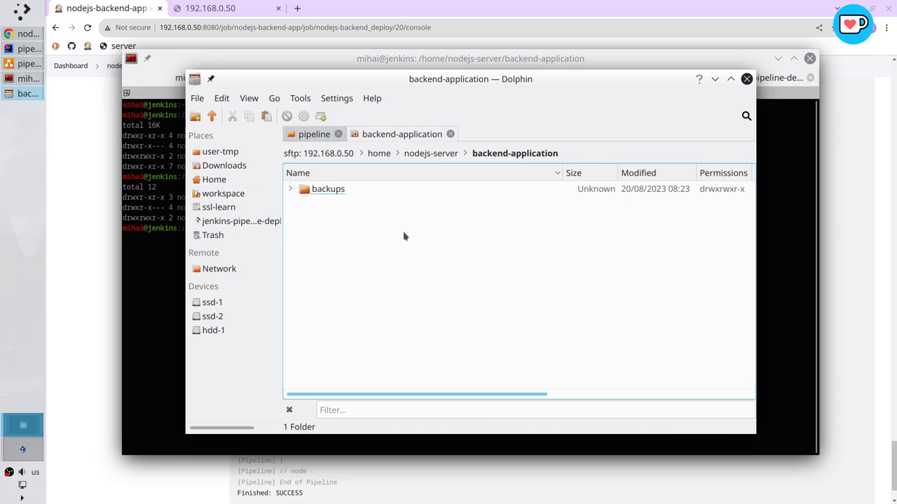
{"action": "left_click", "coordinate": [328, 188]}
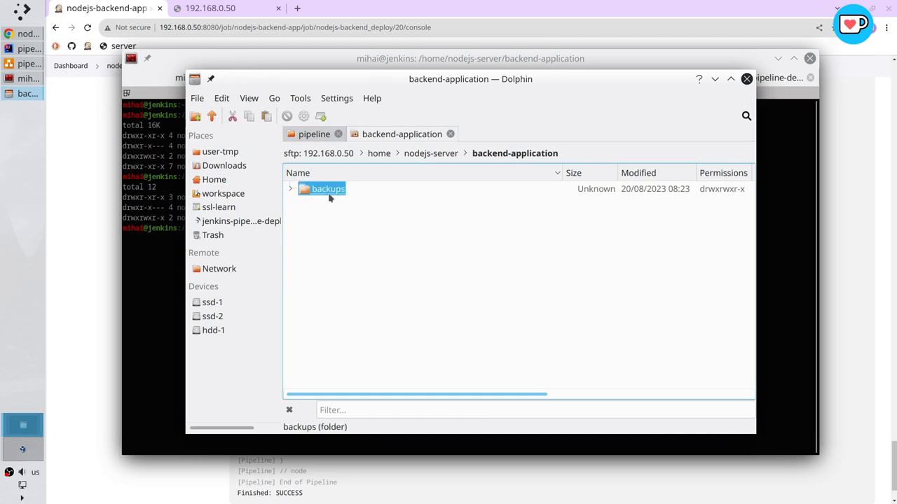
{"action": "double_click", "coordinate": [326, 187]}
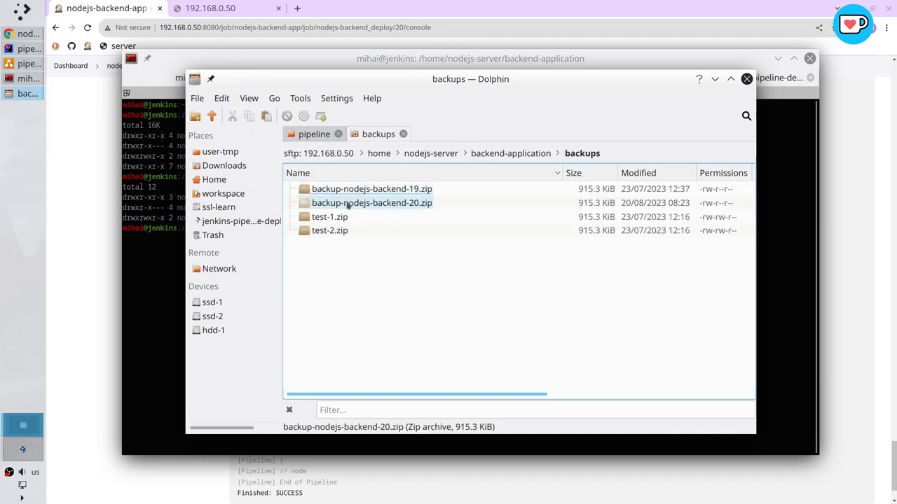
{"action": "mouse_move", "coordinate": [364, 209]}
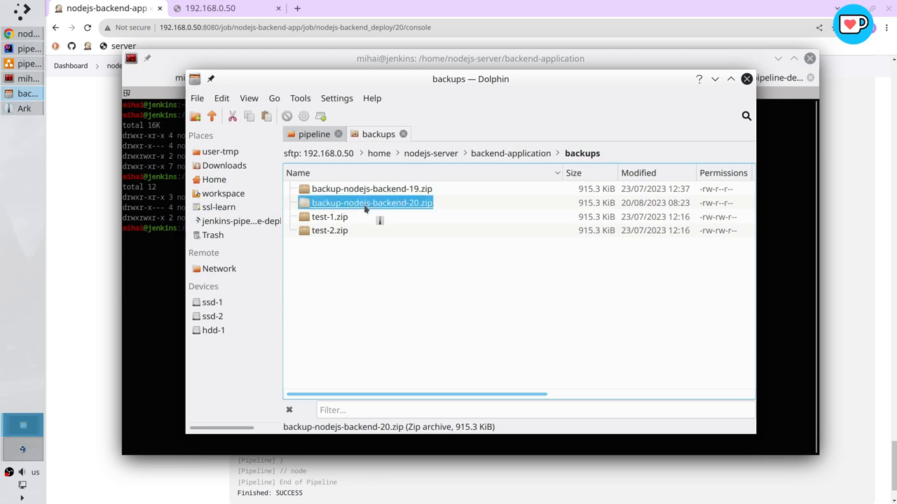
{"action": "double_click", "coordinate": [371, 202]}
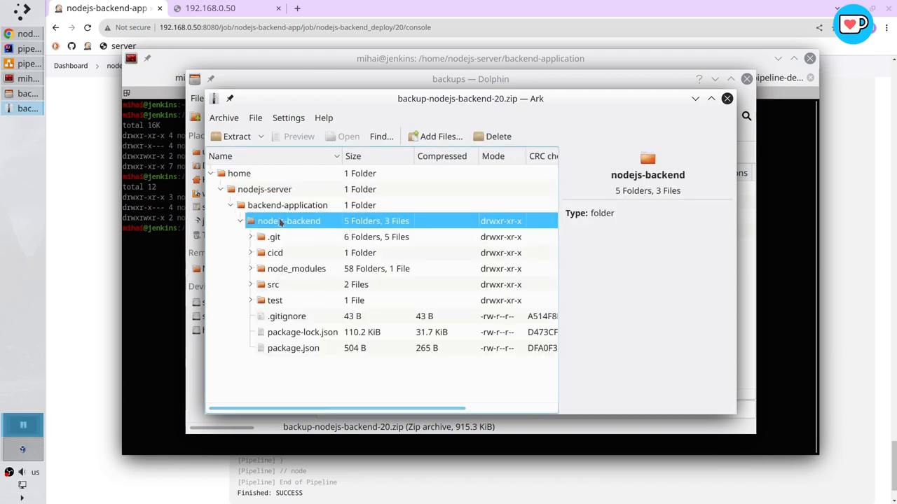
{"action": "left_click", "coordinate": [250, 269]}
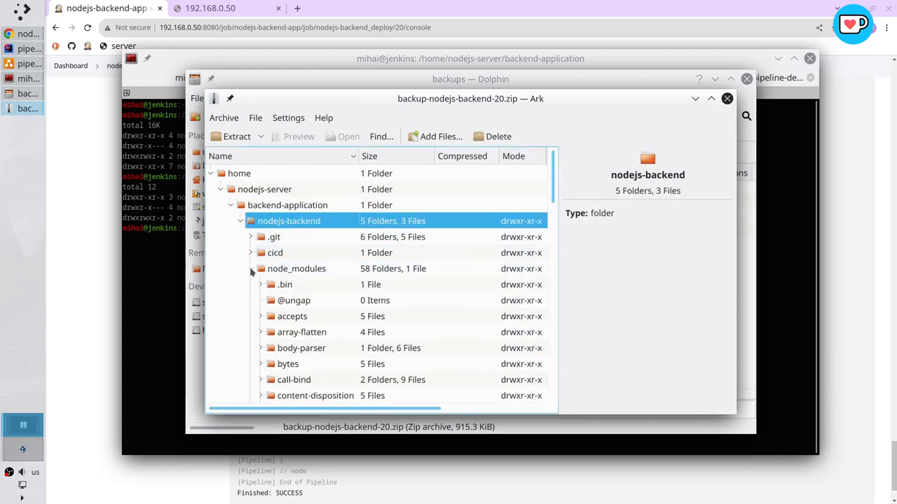
{"action": "left_click", "coordinate": [249, 269]}
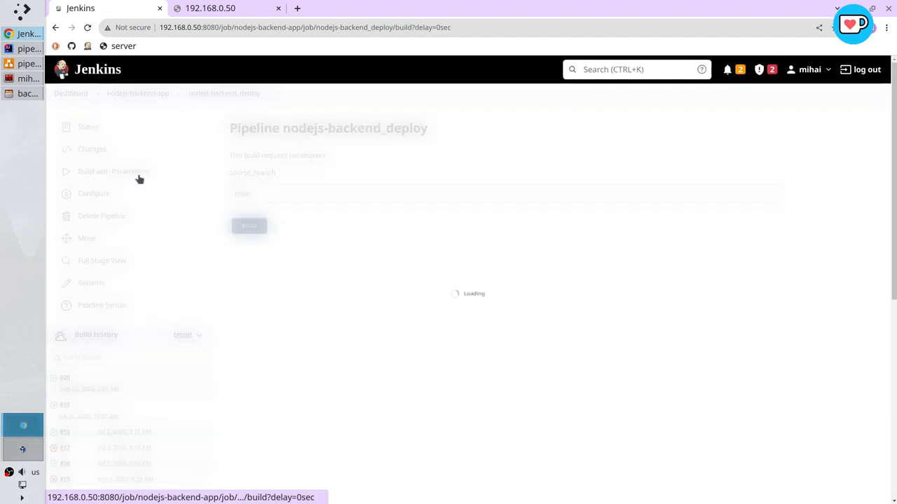
Start parameterised build #21 and review its console at the Delete running application step
{"action": "left_click", "coordinate": [250, 224]}
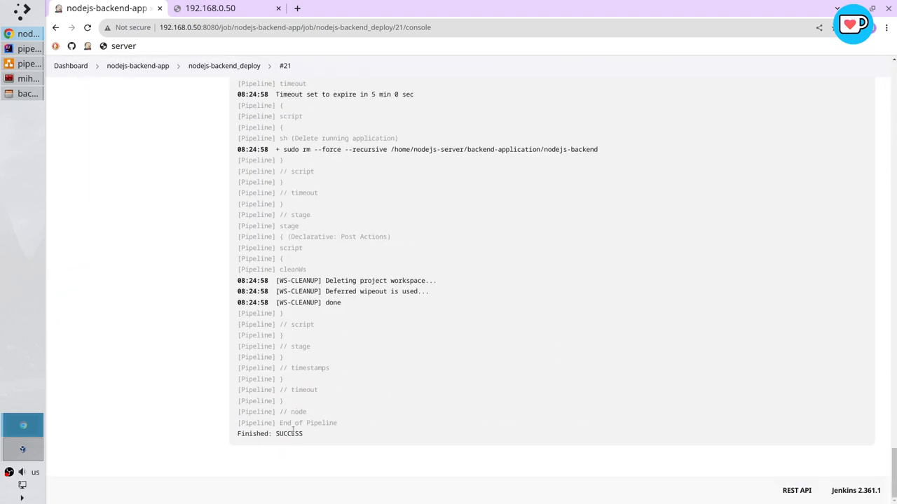
{"action": "scroll", "scroll_direction": "up", "scroll_amount": 3}
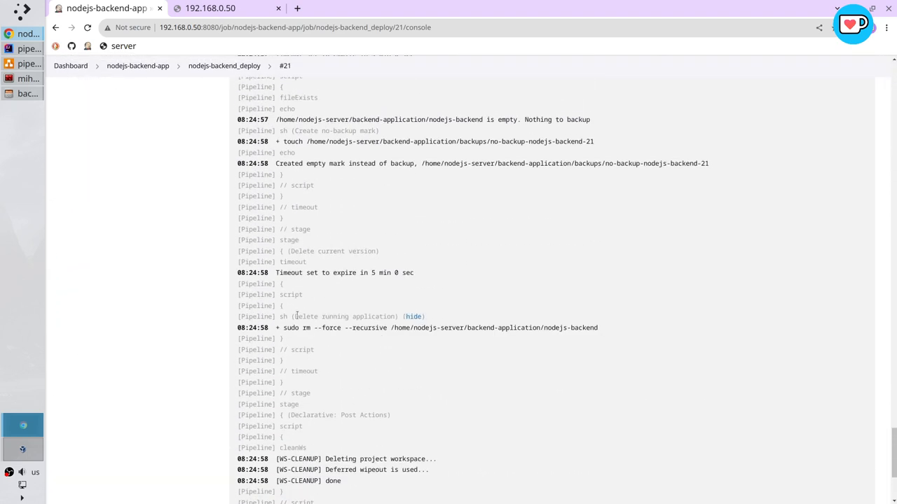
{"action": "double_click", "coordinate": [345, 317]}
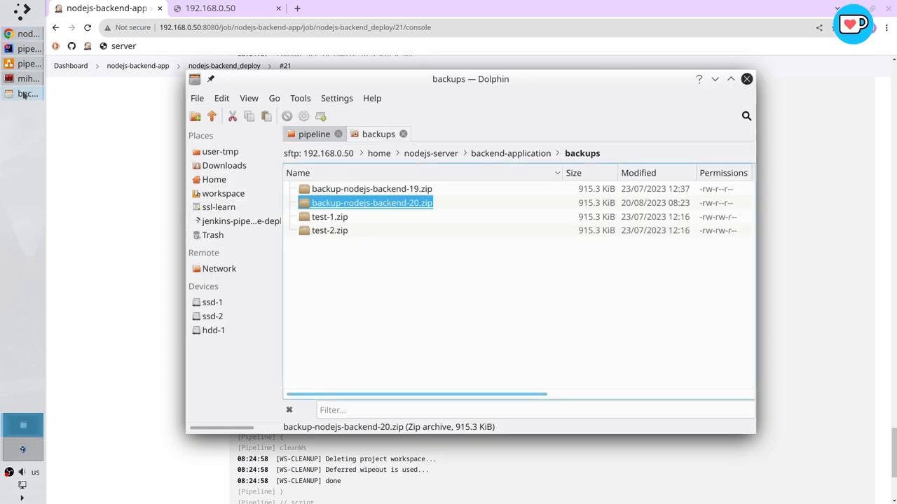
Reload the server's backups folder and inspect the new empty no-backup-nodejs-backend-21 marker file
{"action": "left_click", "coordinate": [511, 295]}
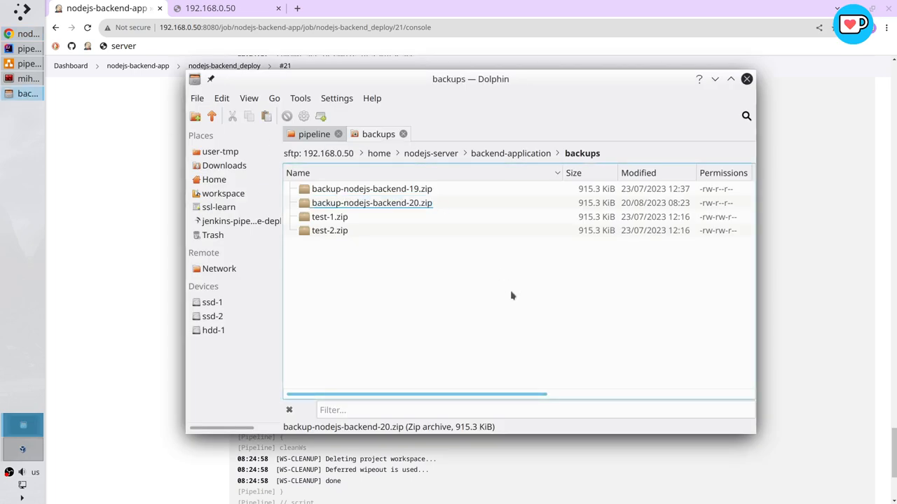
{"action": "left_click", "coordinate": [510, 153]}
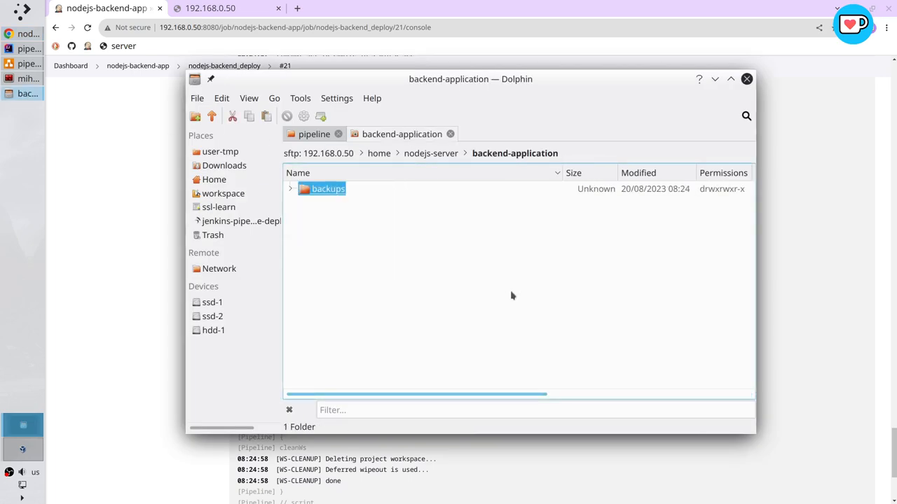
{"action": "mouse_move", "coordinate": [327, 188]}
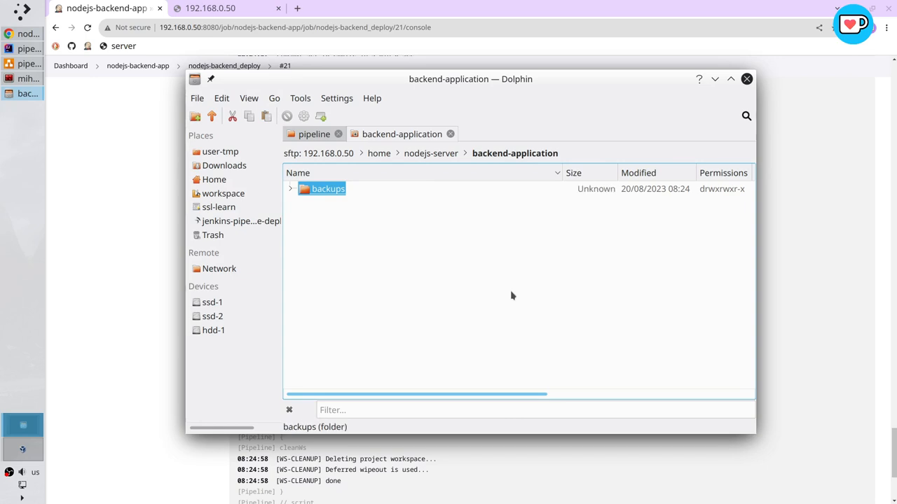
{"action": "double_click", "coordinate": [328, 188]}
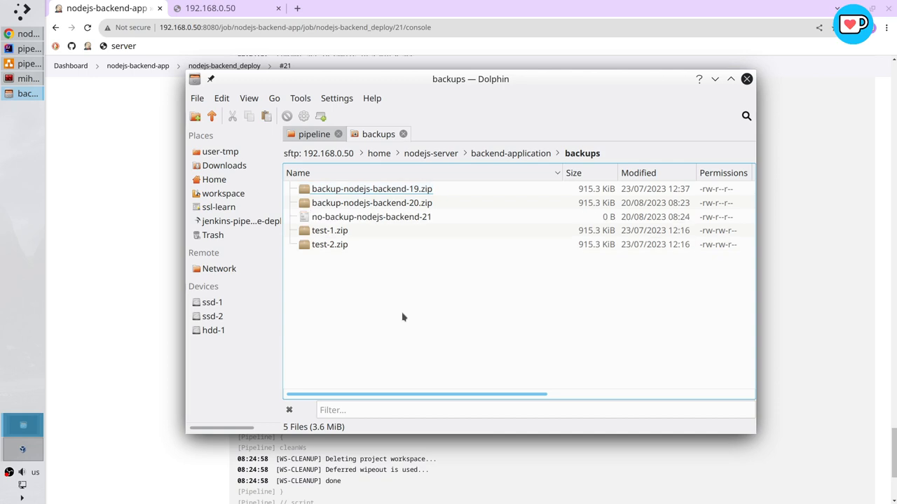
{"action": "left_click", "coordinate": [370, 216]}
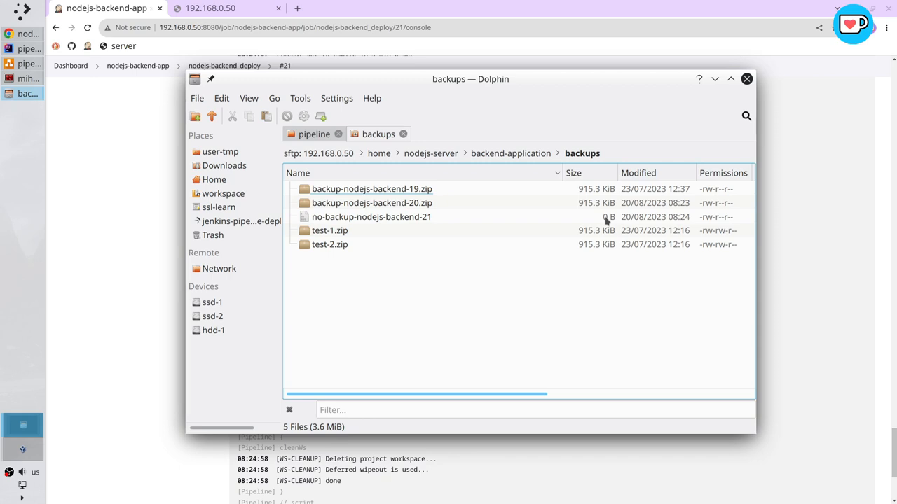
{"action": "left_click", "coordinate": [370, 216]}
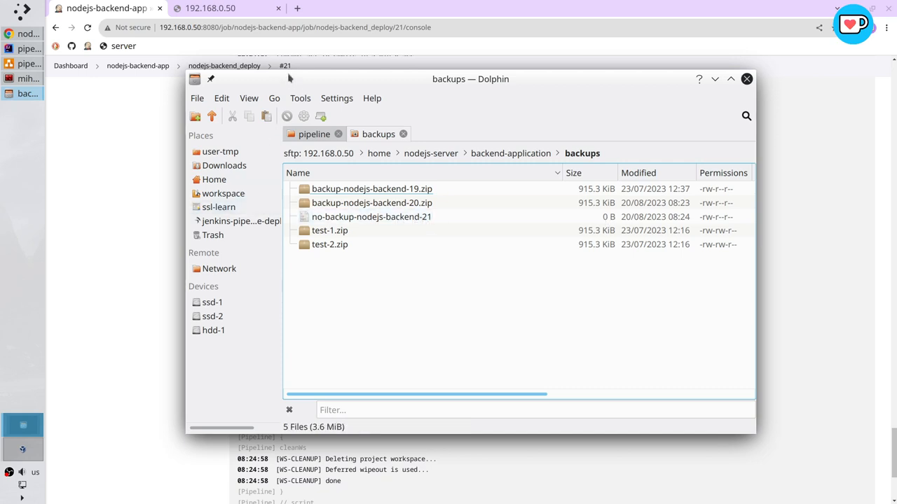
{"action": "mouse_move", "coordinate": [286, 65]}
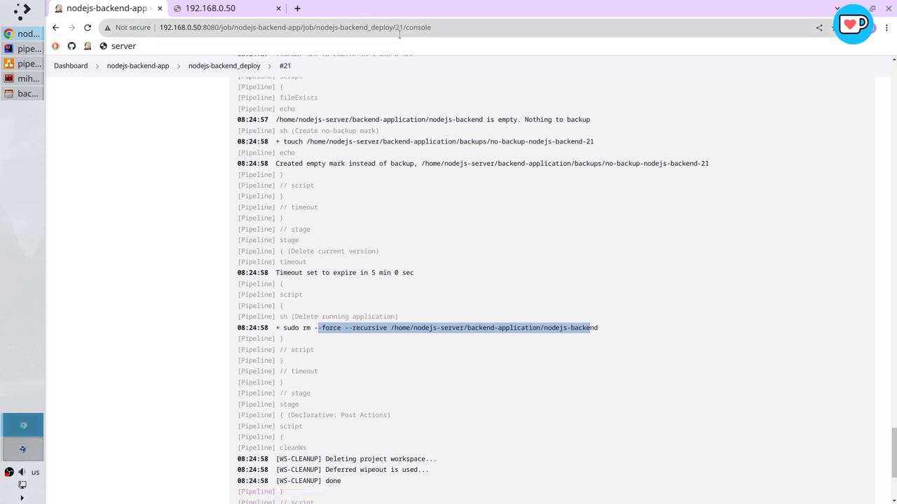
{"action": "mouse_move", "coordinate": [416, 118]}
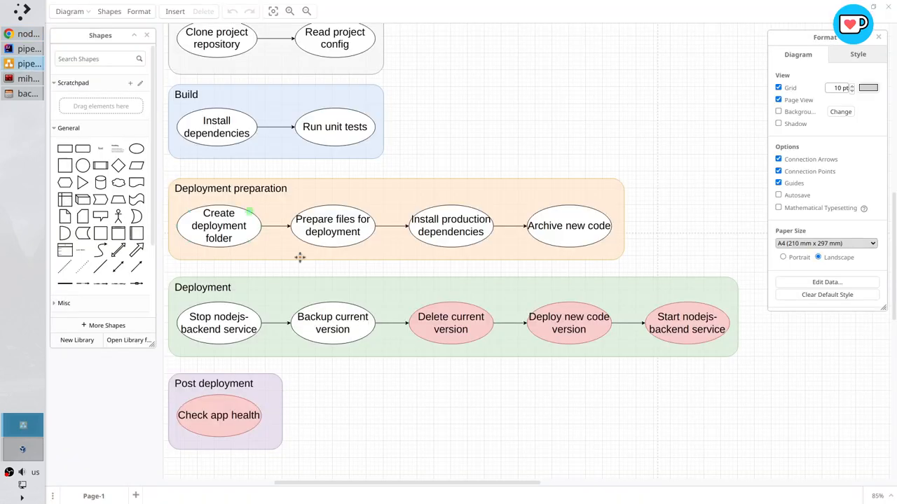
Change the Delete current version shape's fill from pink to white to mark it done
{"action": "left_click", "coordinate": [452, 322]}
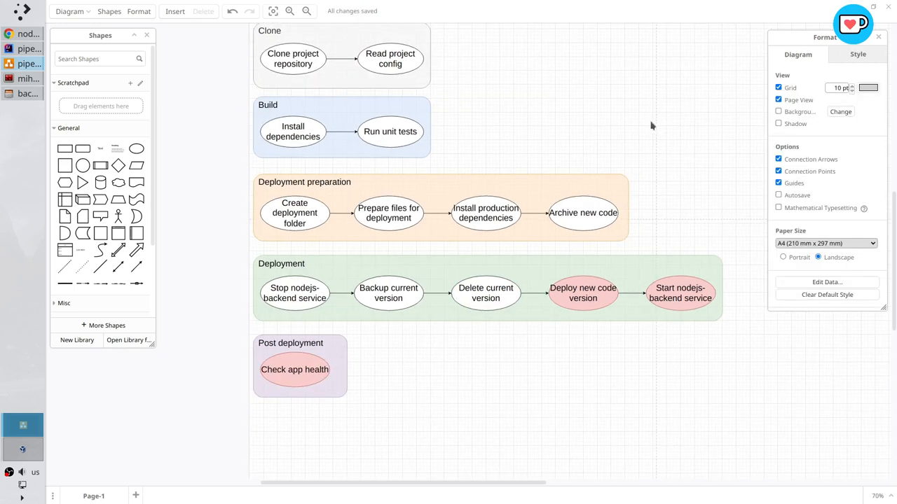
{"action": "scroll", "scroll_direction": "up", "scroll_amount": 3}
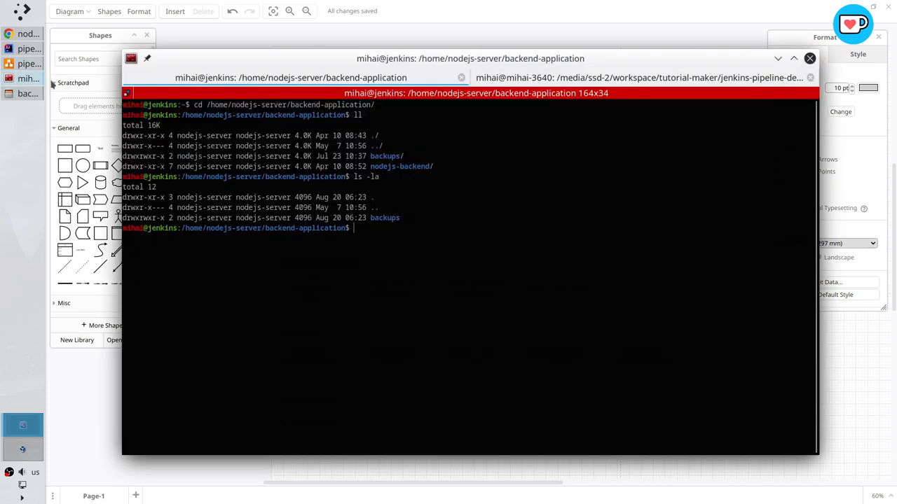
Run sudo shutdown now on the Jenkins server, reaching the sudo password prompt
{"action": "type", "text": "sudo shu"}
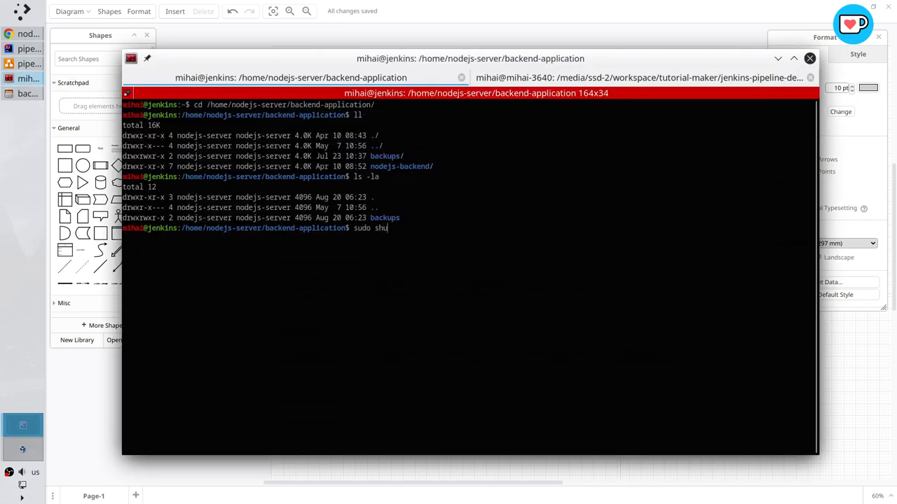
{"action": "type", "text": "tdown now"}
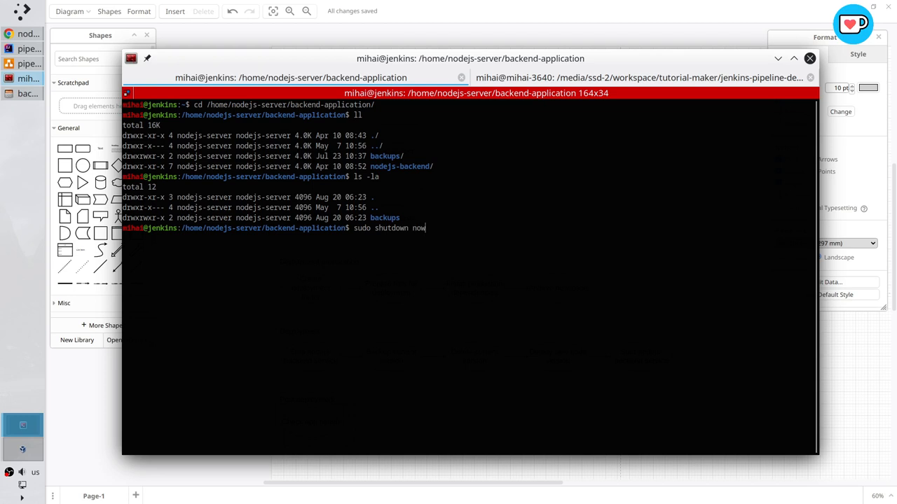
{"action": "key", "text": "Return"}
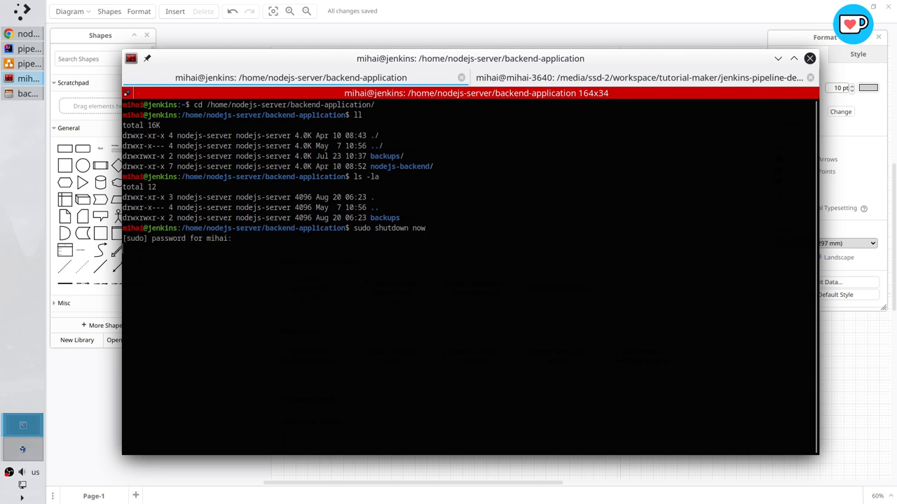